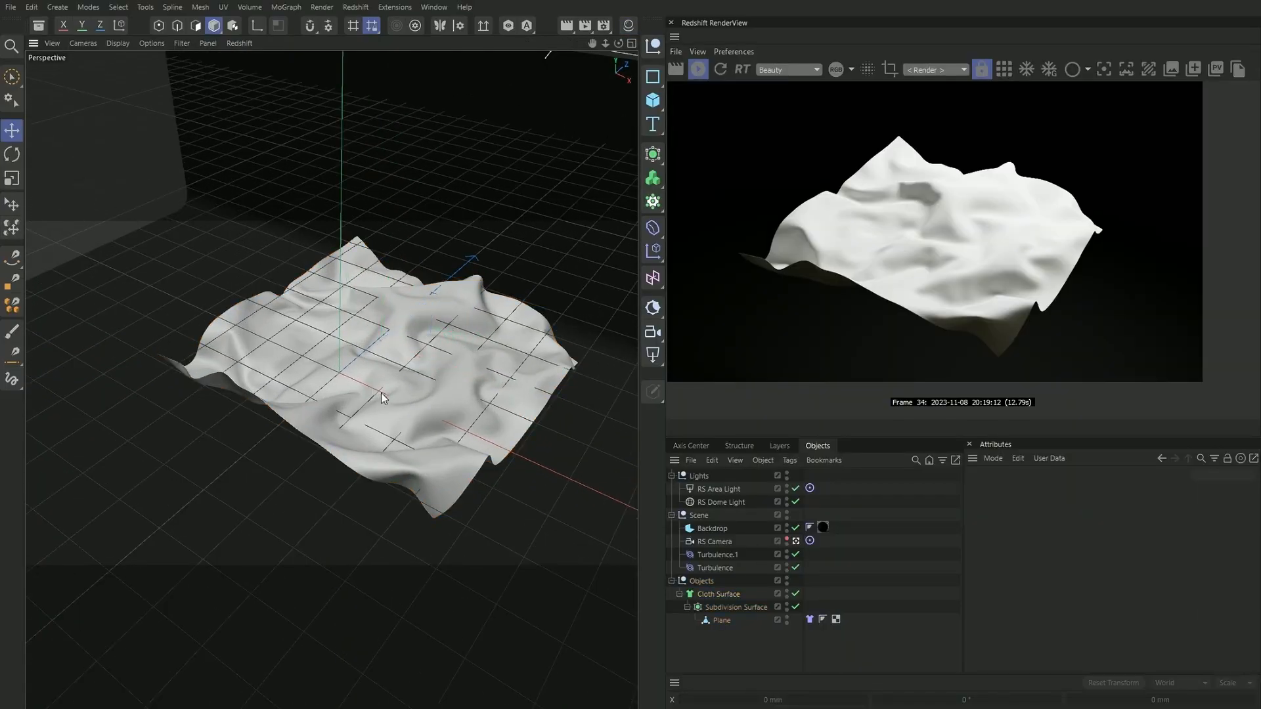
- Select Cloth Surface and create a new default Redshift material in the Material Manager
{"action": "left_click", "coordinate": [718, 594]}
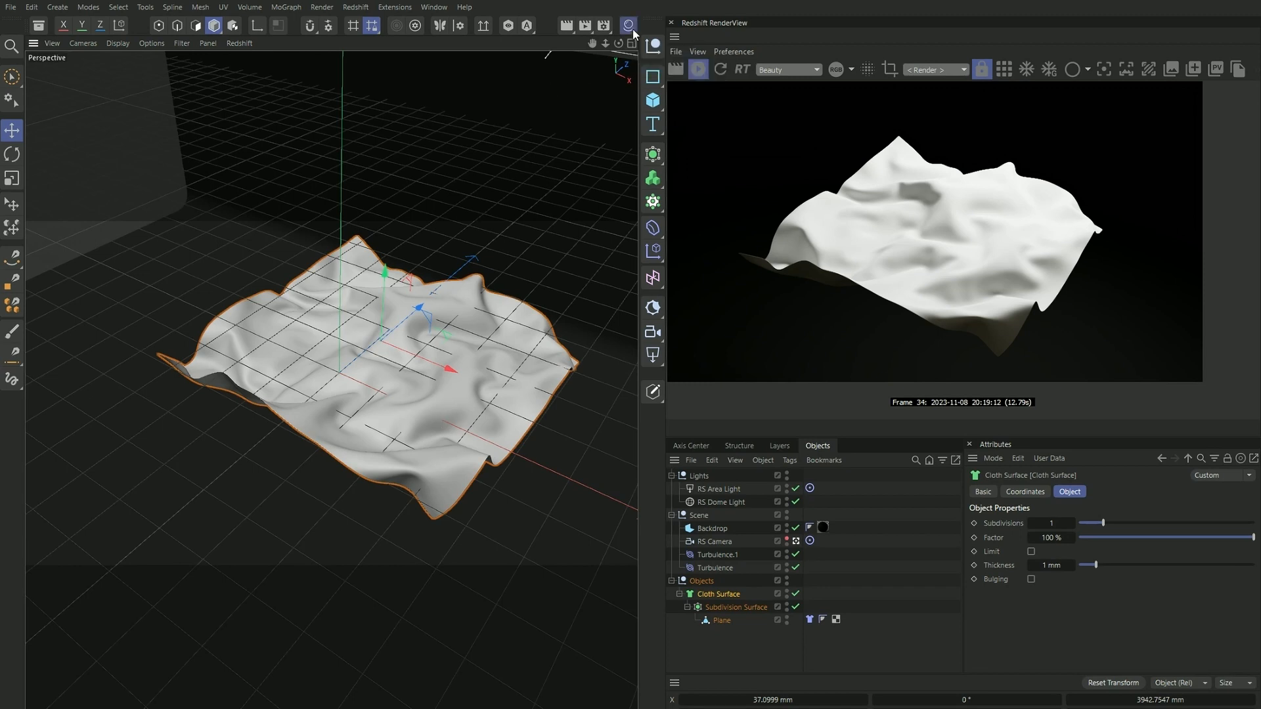
{"action": "left_click", "coordinate": [574, 43]}
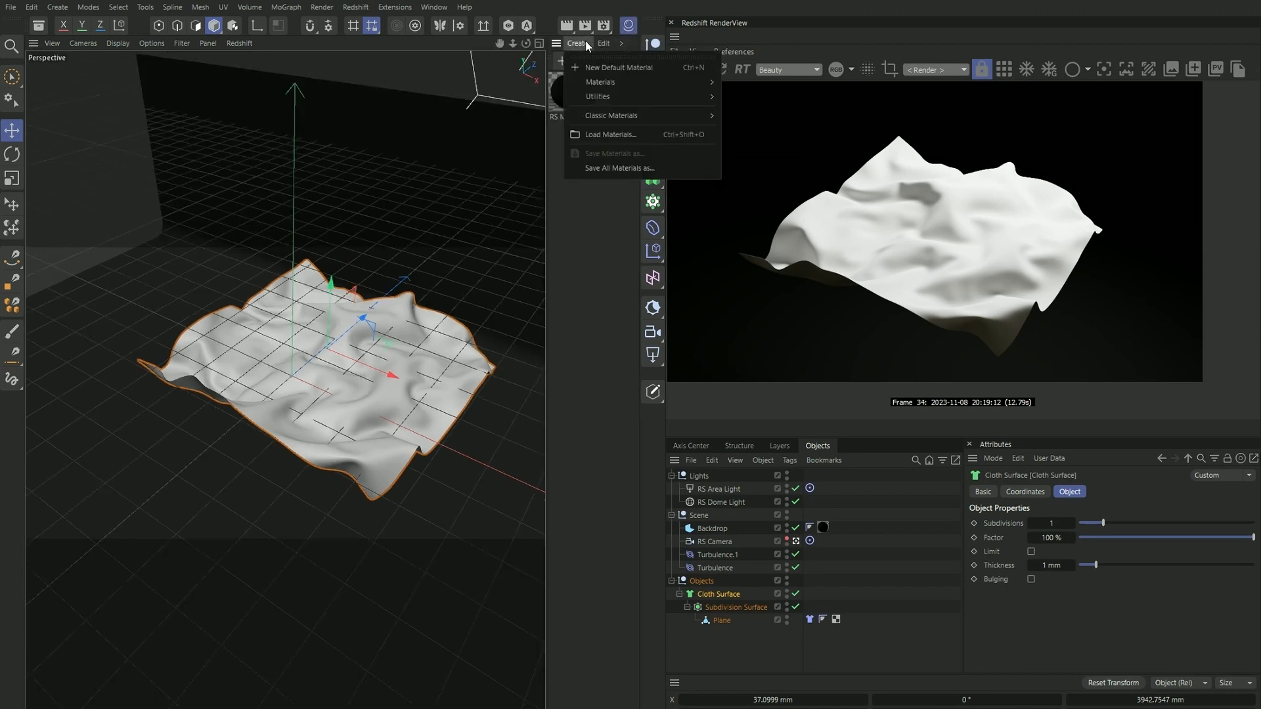
{"action": "left_click", "coordinate": [620, 67]}
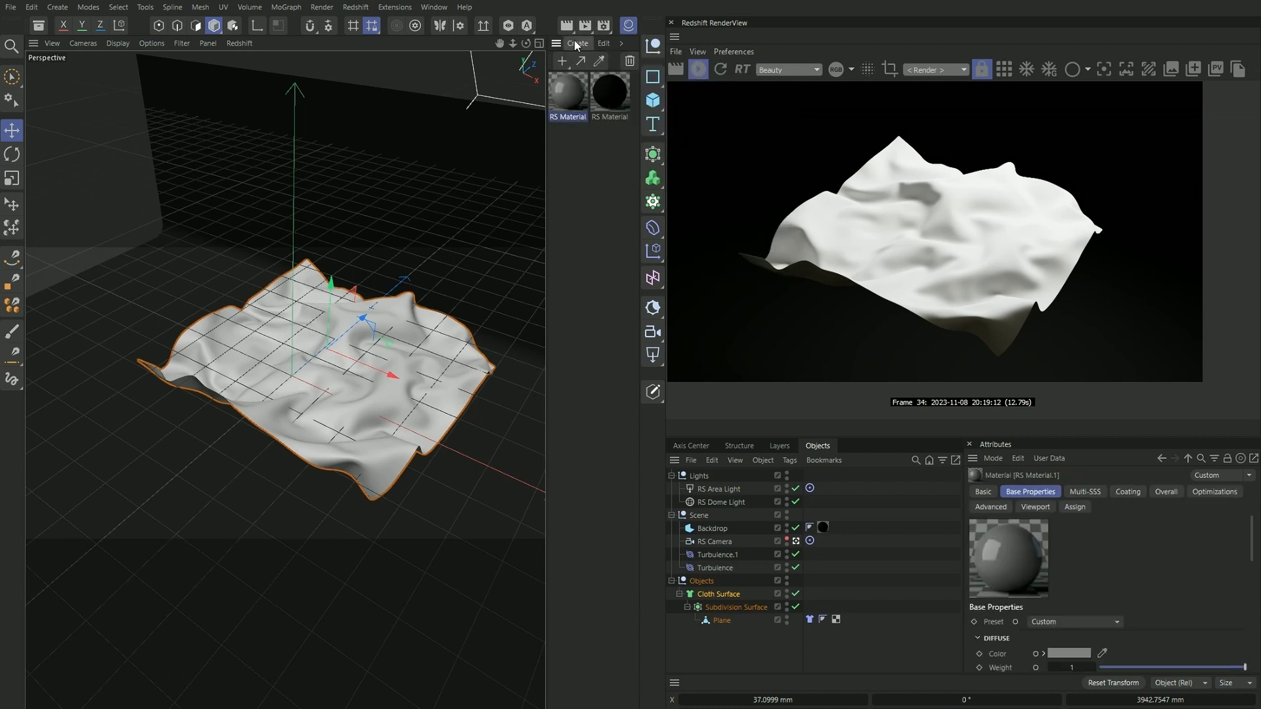
{"action": "left_click", "coordinate": [575, 43]}
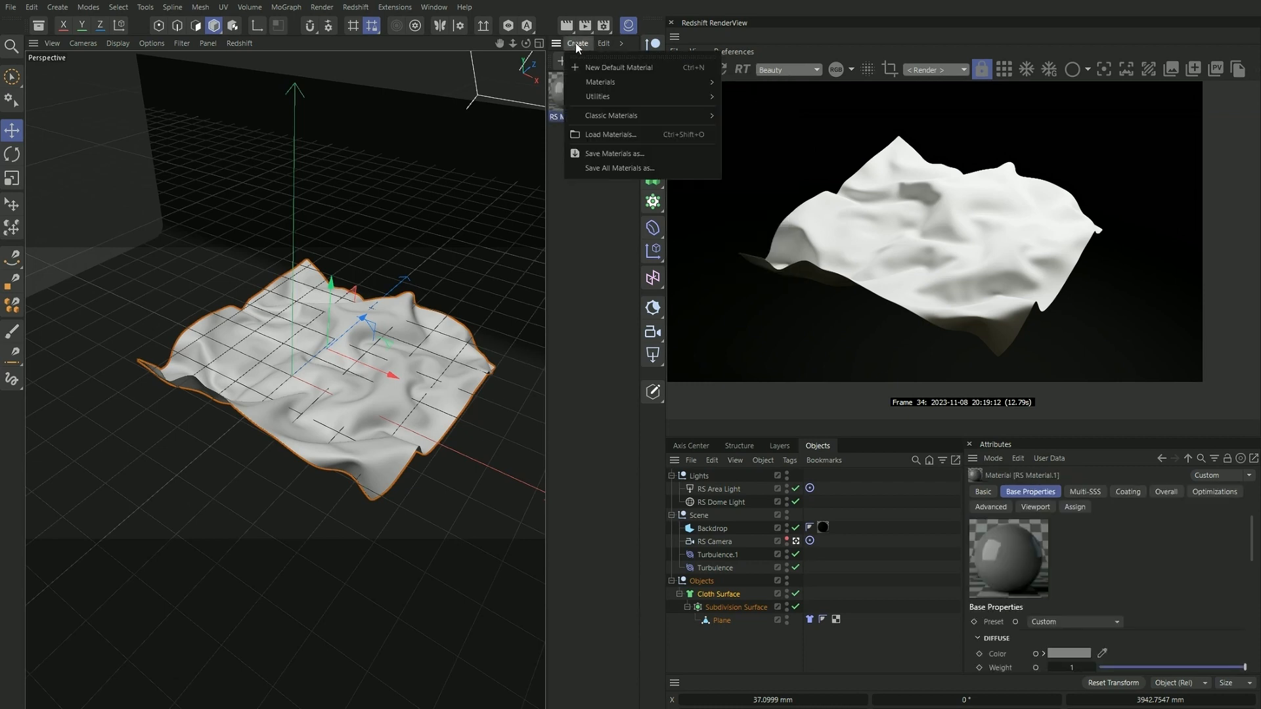
{"action": "mouse_move", "coordinate": [620, 134]}
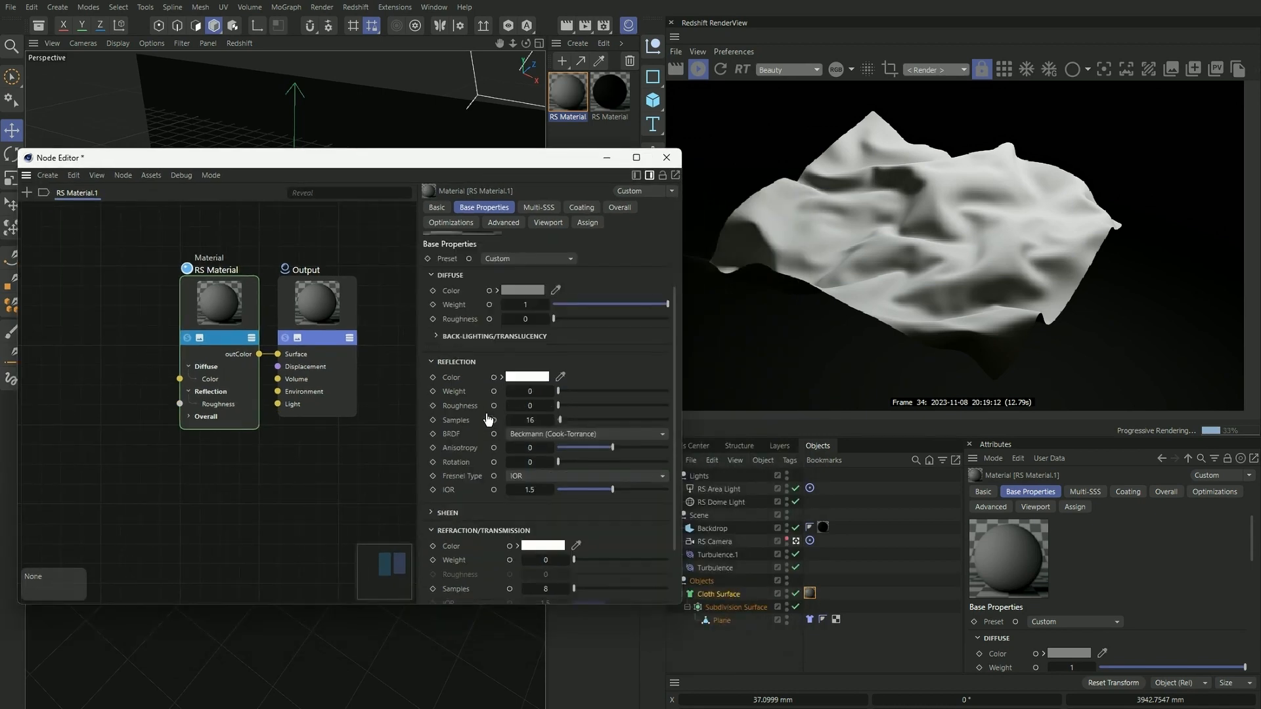
- Apply RS Material to Cloth Surface with Sheen Weight 1, Roughness 0.3, Samples 64
{"action": "scroll", "scroll_direction": "down", "scroll_amount": 3}
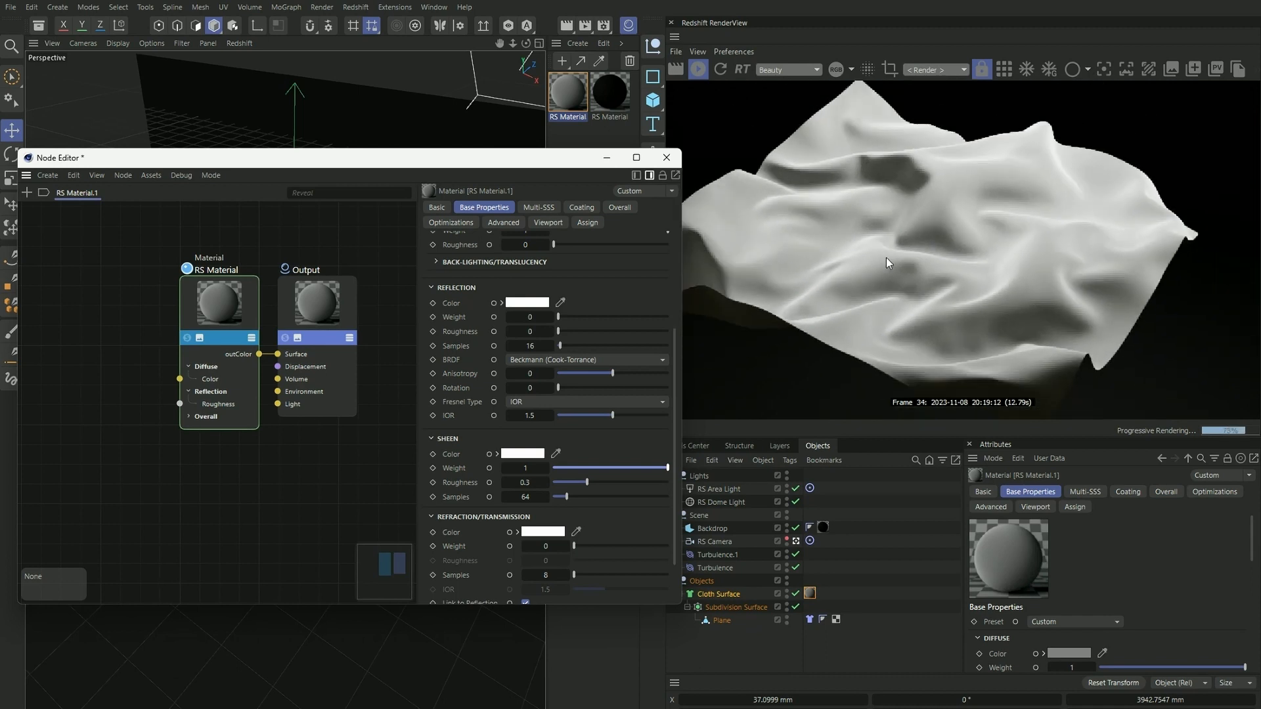
{"action": "mouse_move", "coordinate": [753, 336]}
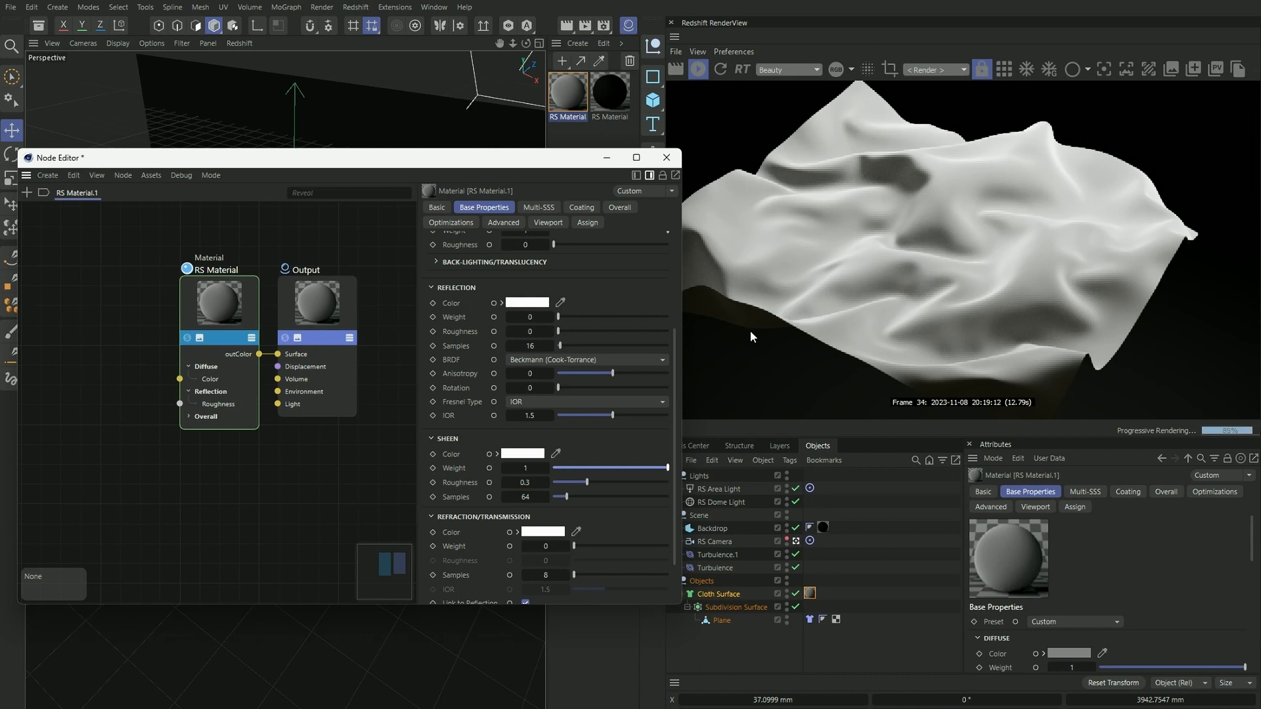
{"action": "scroll", "scroll_direction": "up", "scroll_amount": 3}
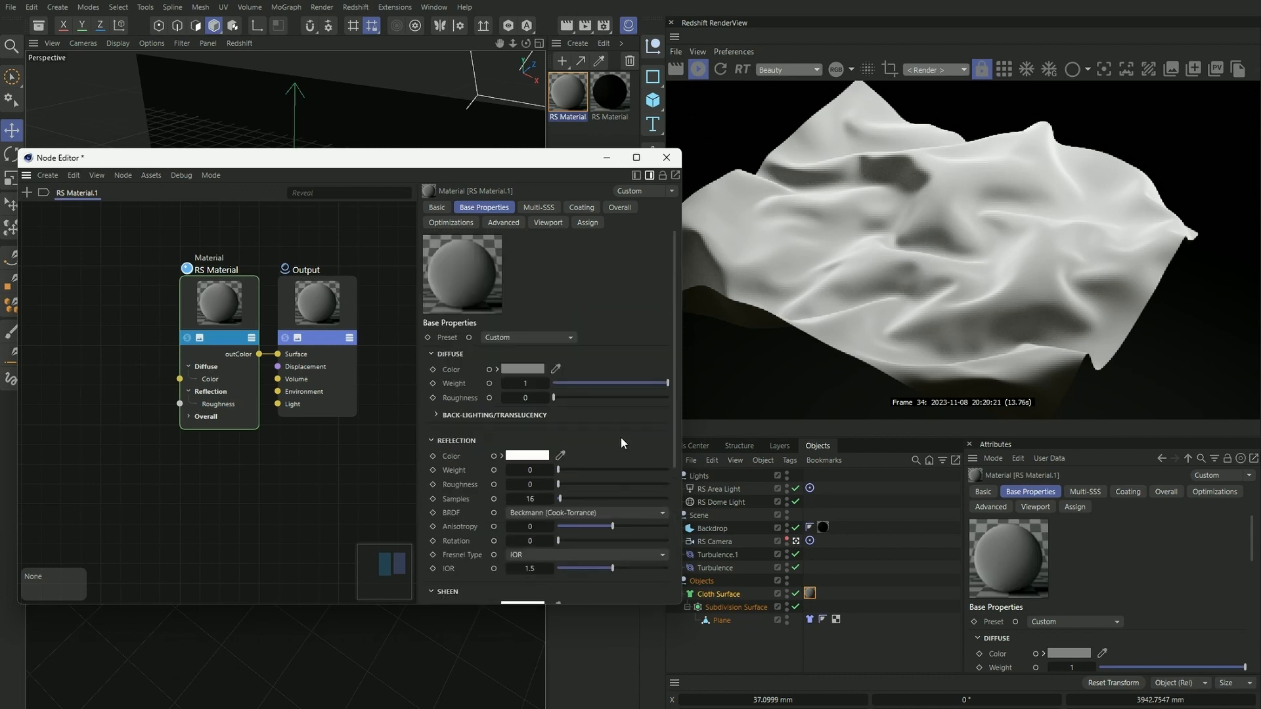
- Set the diffuse colour to dark red and the sheen colour to RGB 145/41/41
{"action": "left_click", "coordinate": [521, 369]}
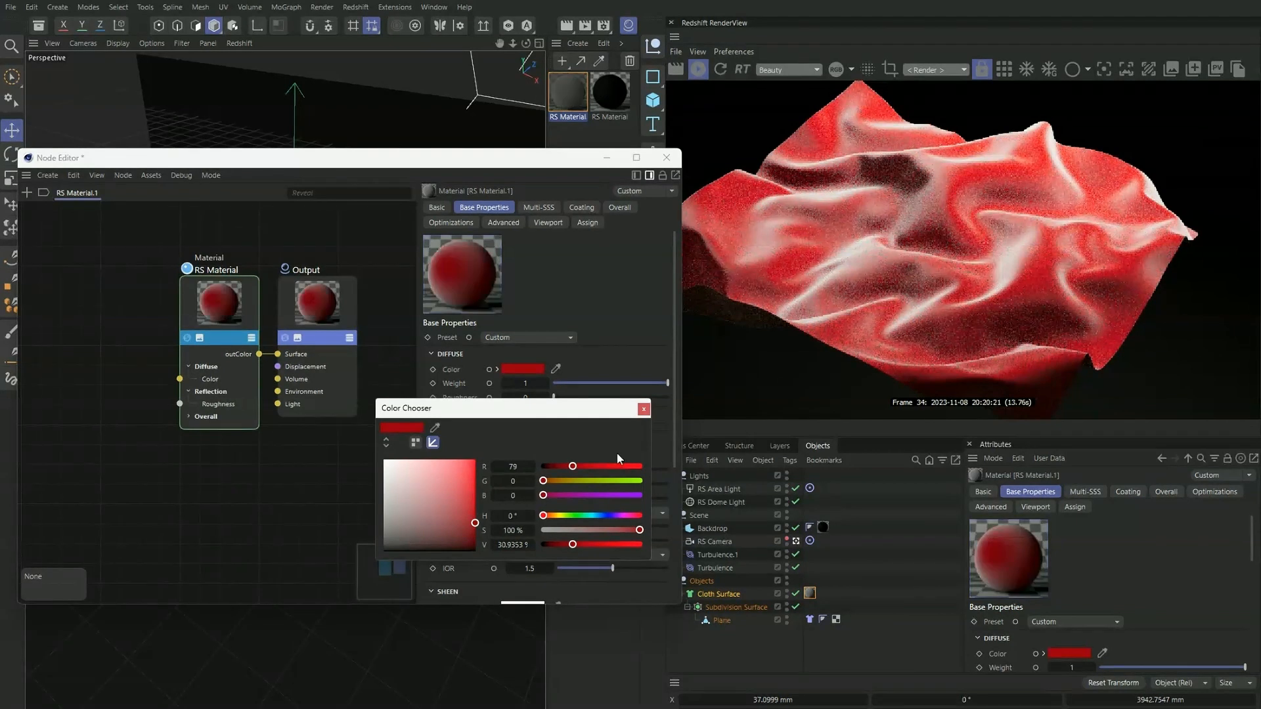
{"action": "left_click", "coordinate": [642, 408]}
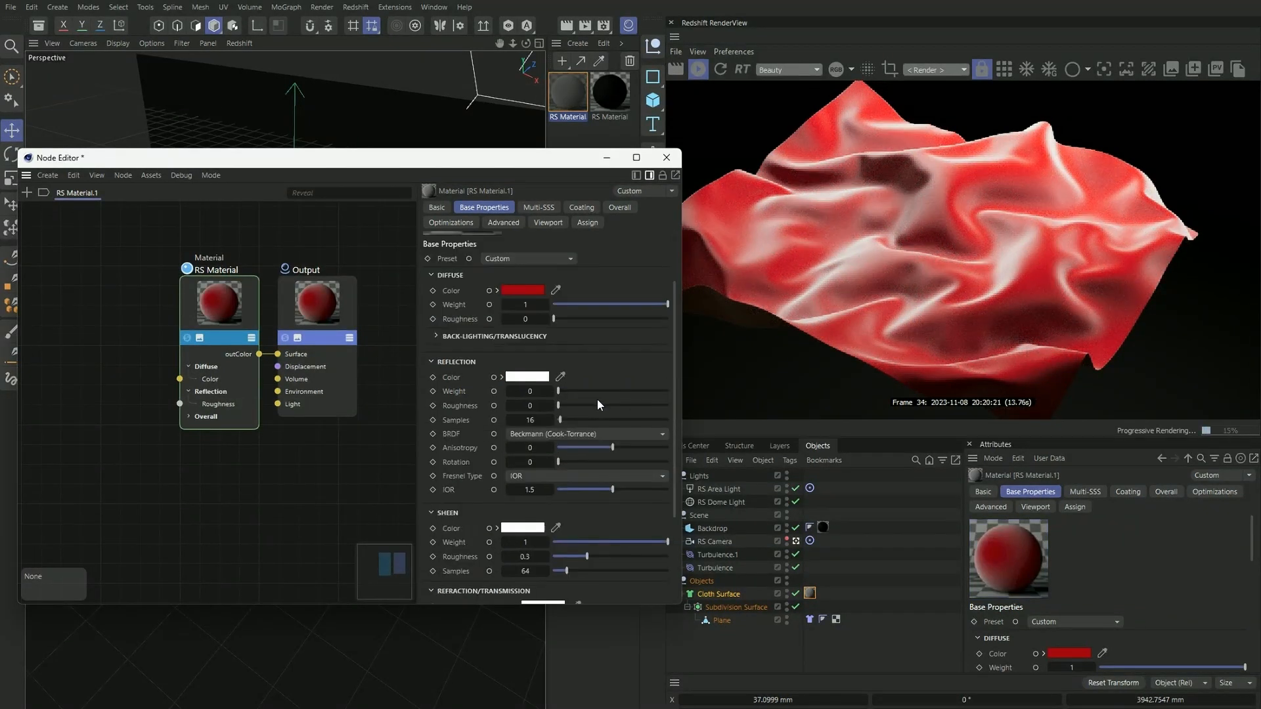
{"action": "left_click", "coordinate": [528, 377]}
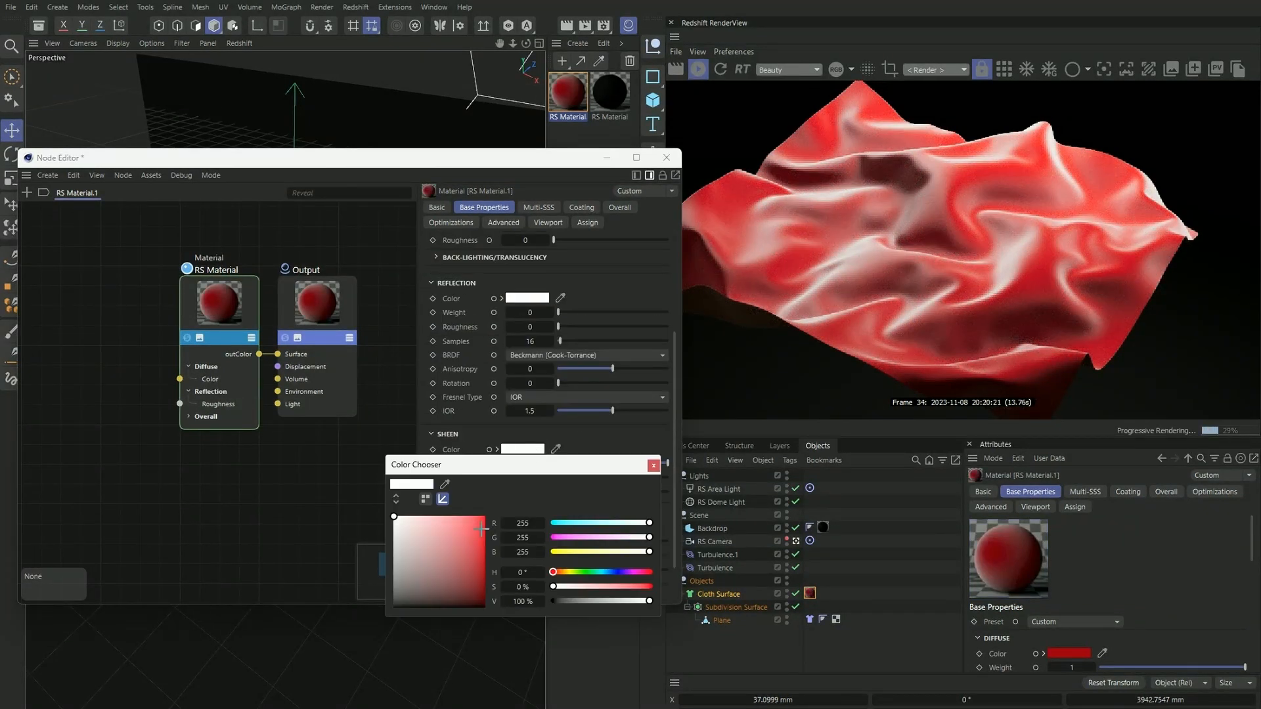
{"action": "left_click", "coordinate": [479, 553]}
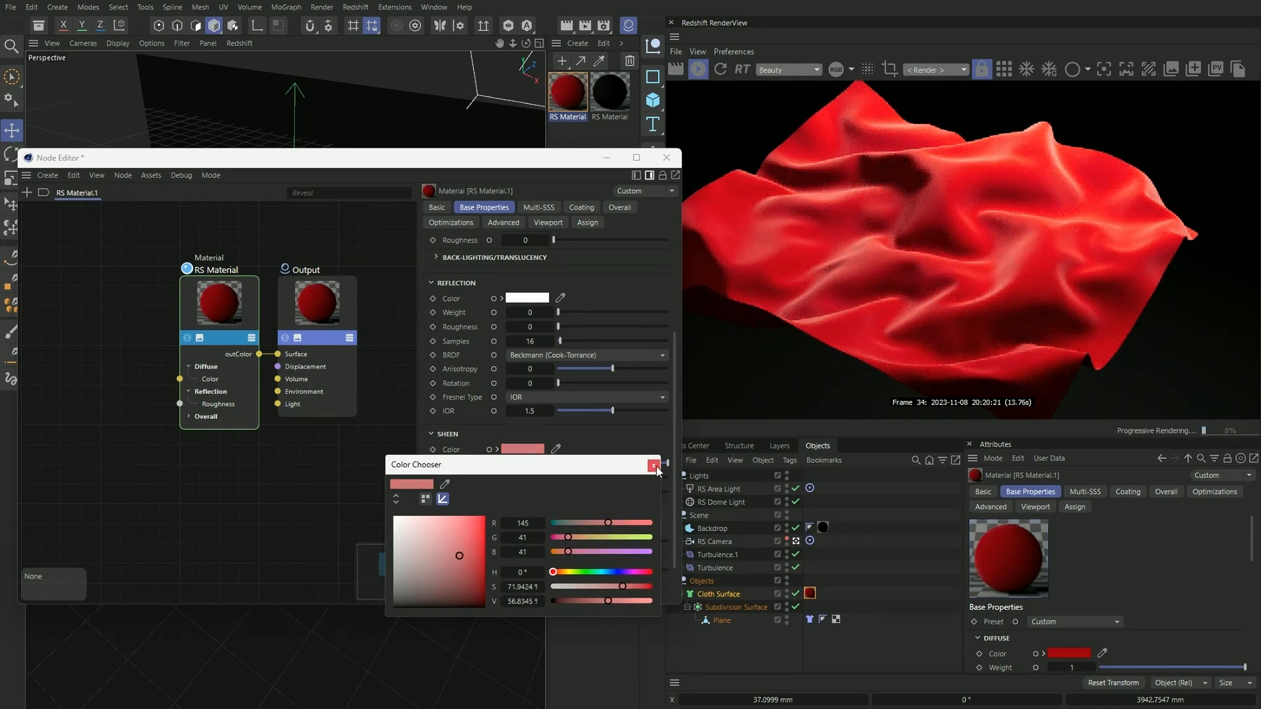
{"action": "left_click", "coordinate": [656, 466]}
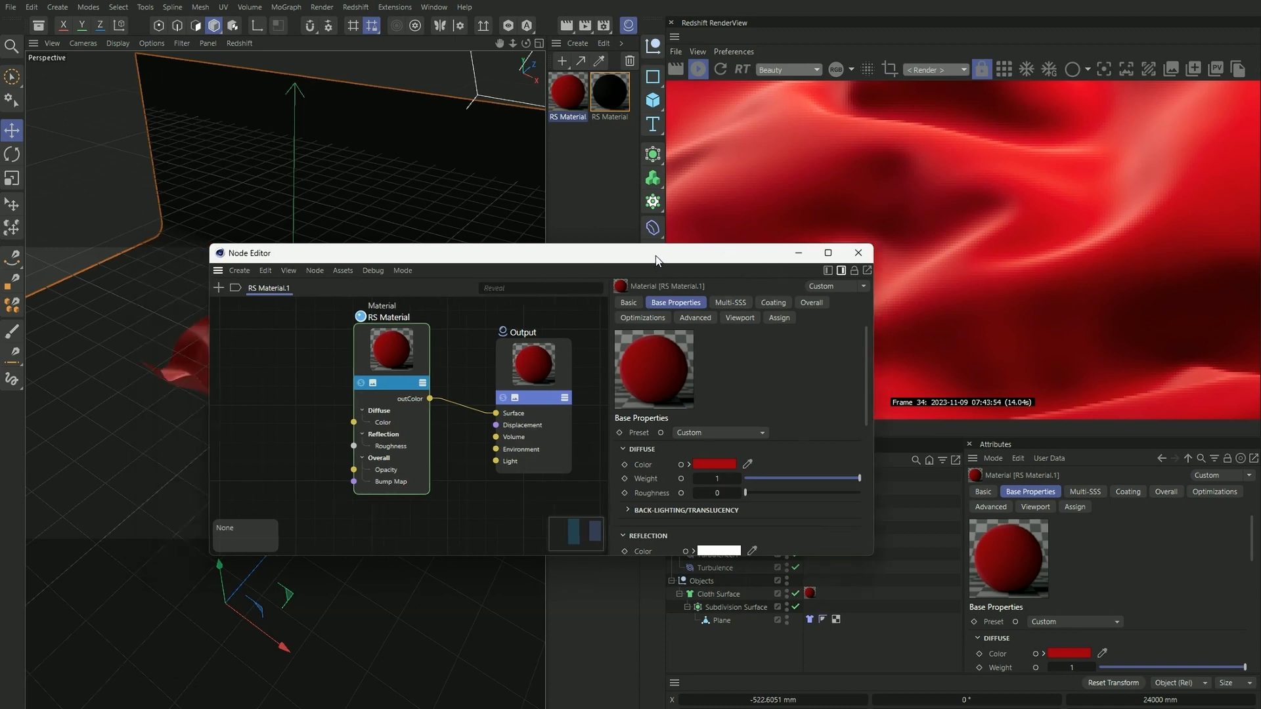
{"action": "mouse_move", "coordinate": [38, 26]}
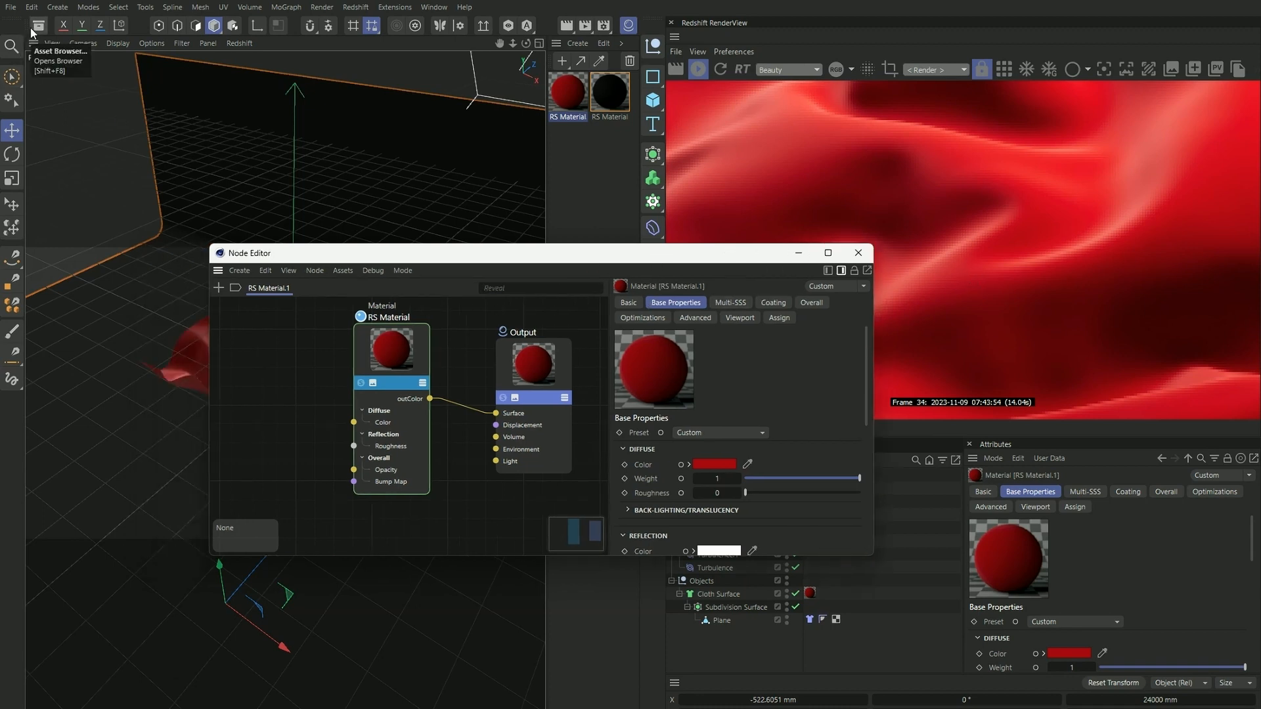
- Load Curtain Thick 001 Red 100cm from the Fabric assets and view its nodes
{"action": "left_click", "coordinate": [38, 25]}
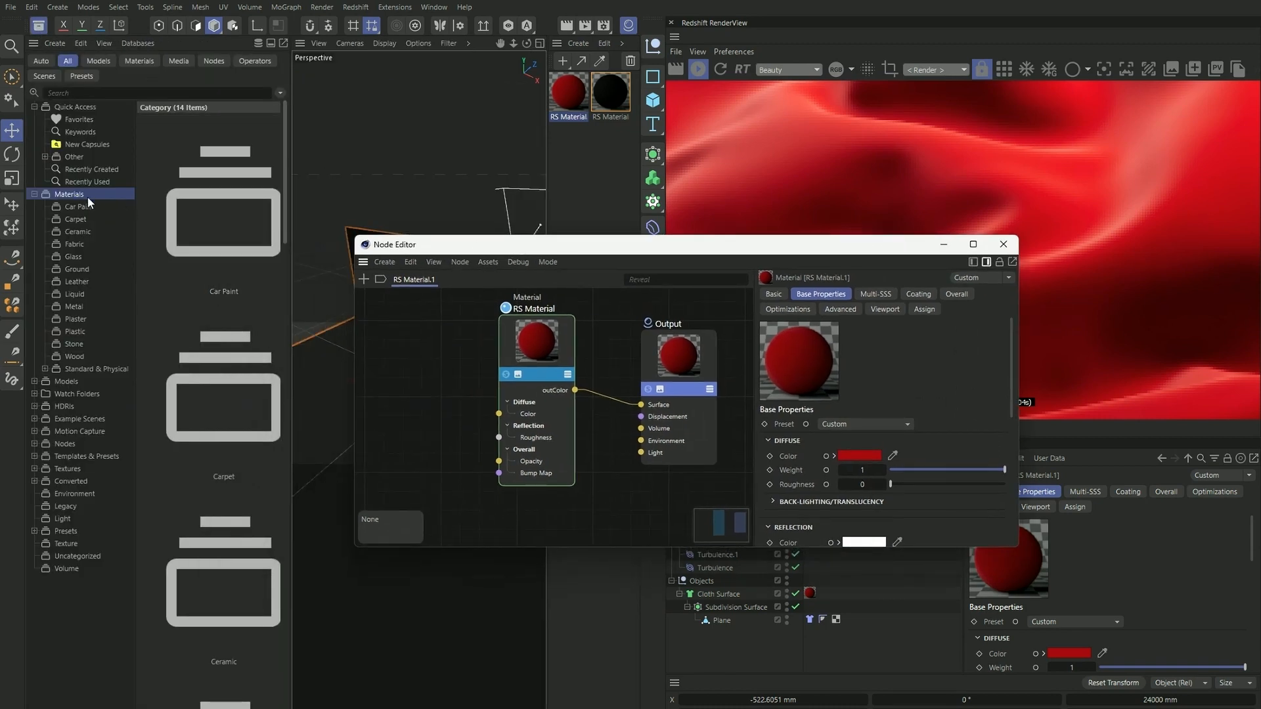
{"action": "left_click", "coordinate": [75, 244]}
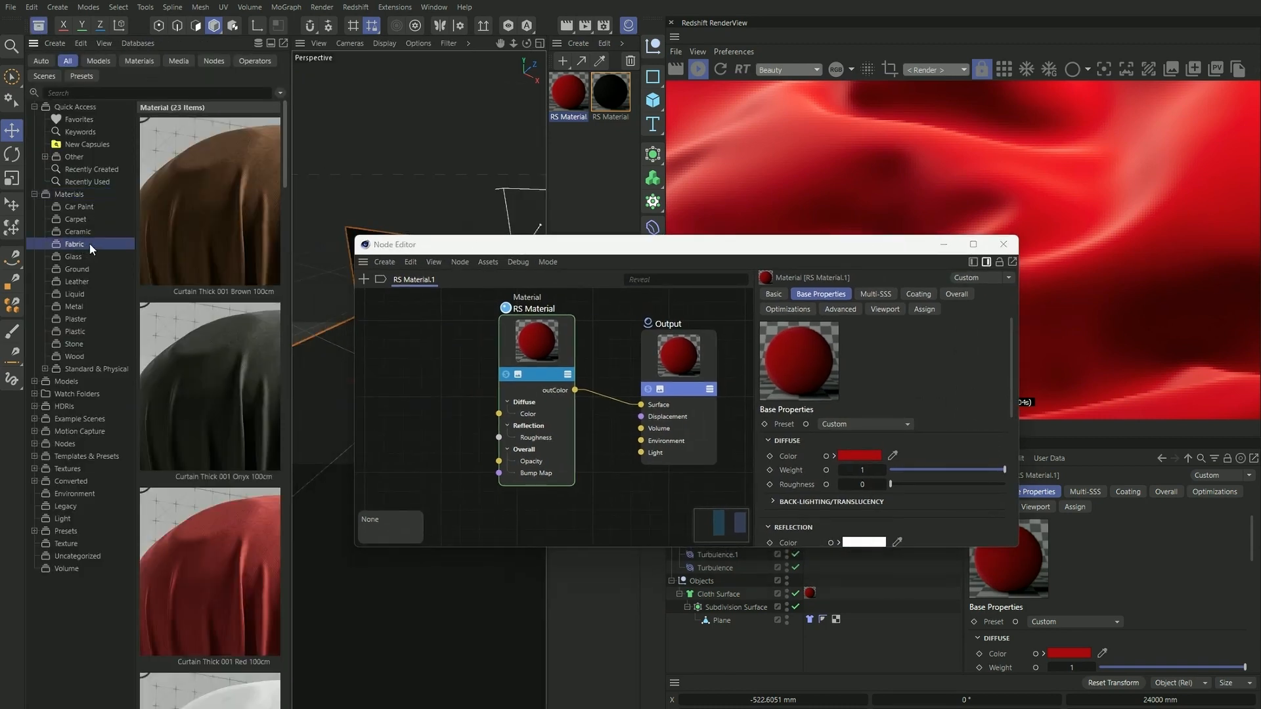
{"action": "scroll", "scroll_direction": "down", "scroll_amount": 3}
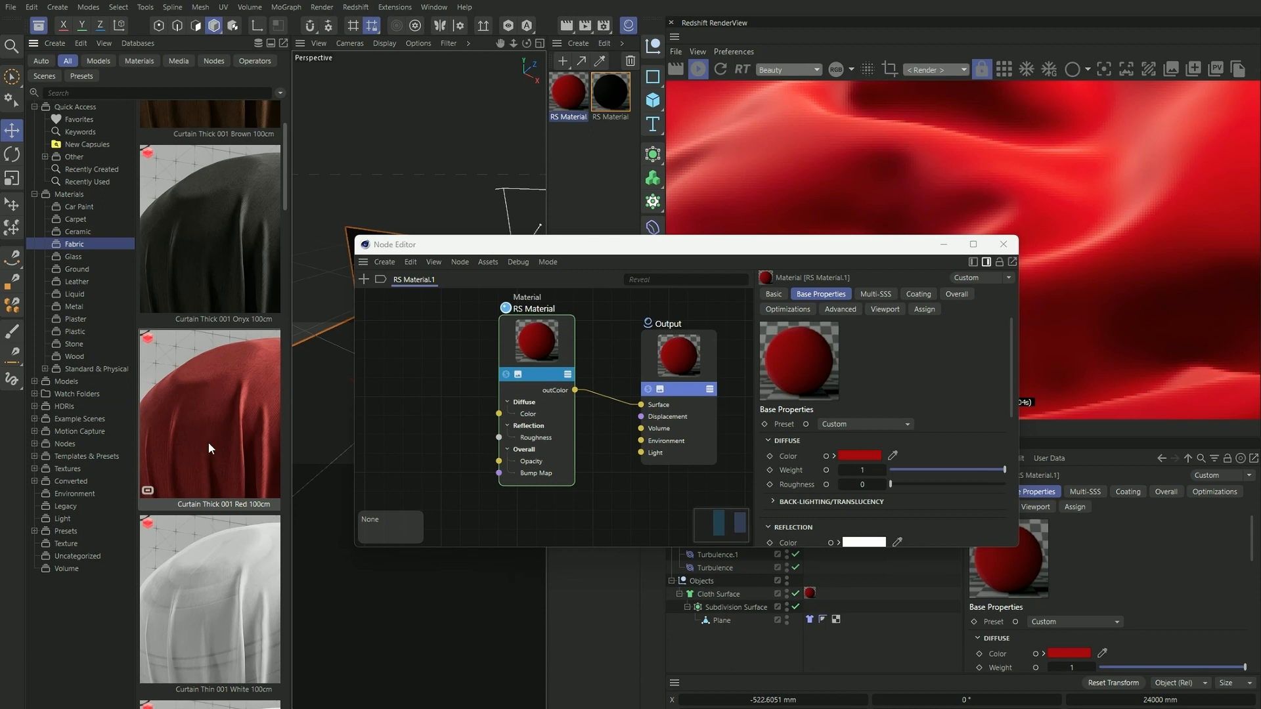
{"action": "mouse_move", "coordinate": [212, 432]}
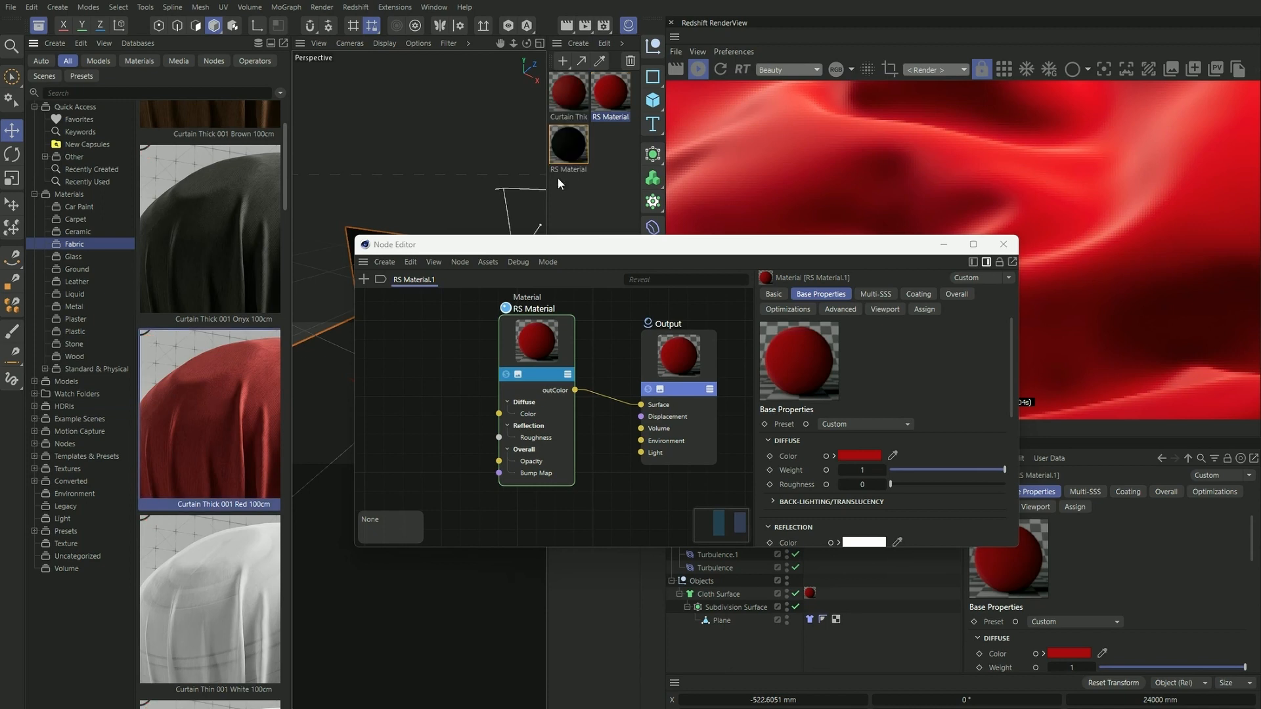
{"action": "left_click", "coordinate": [568, 90]}
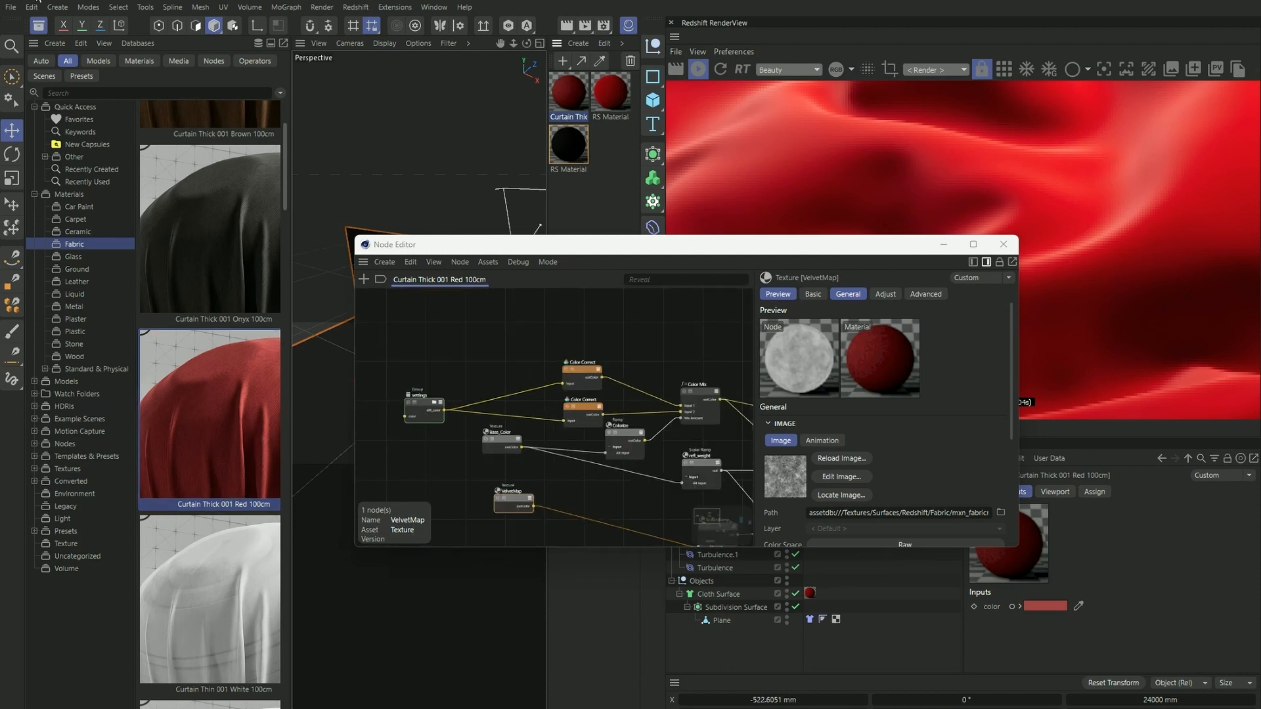
- Paste the Base_Color texture into RS Material.1 and route it through a Bump Map node
{"action": "left_click", "coordinate": [39, 25]}
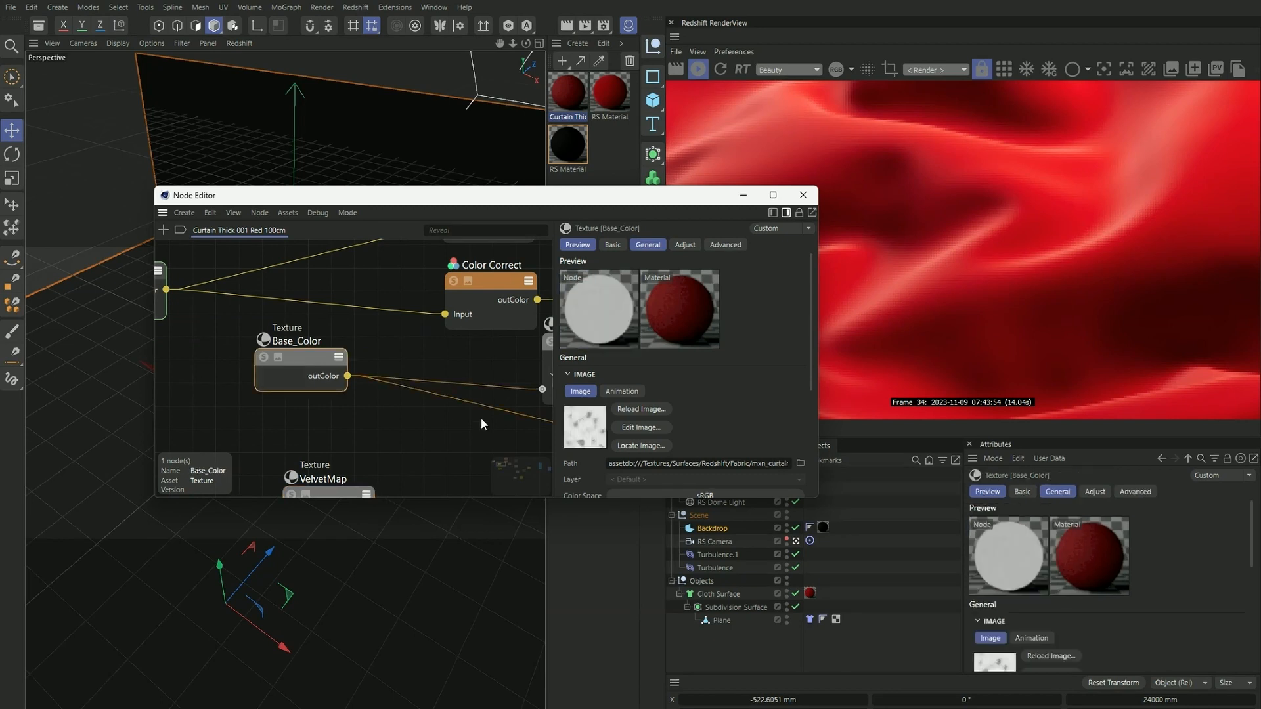
{"action": "mouse_move", "coordinate": [361, 435]}
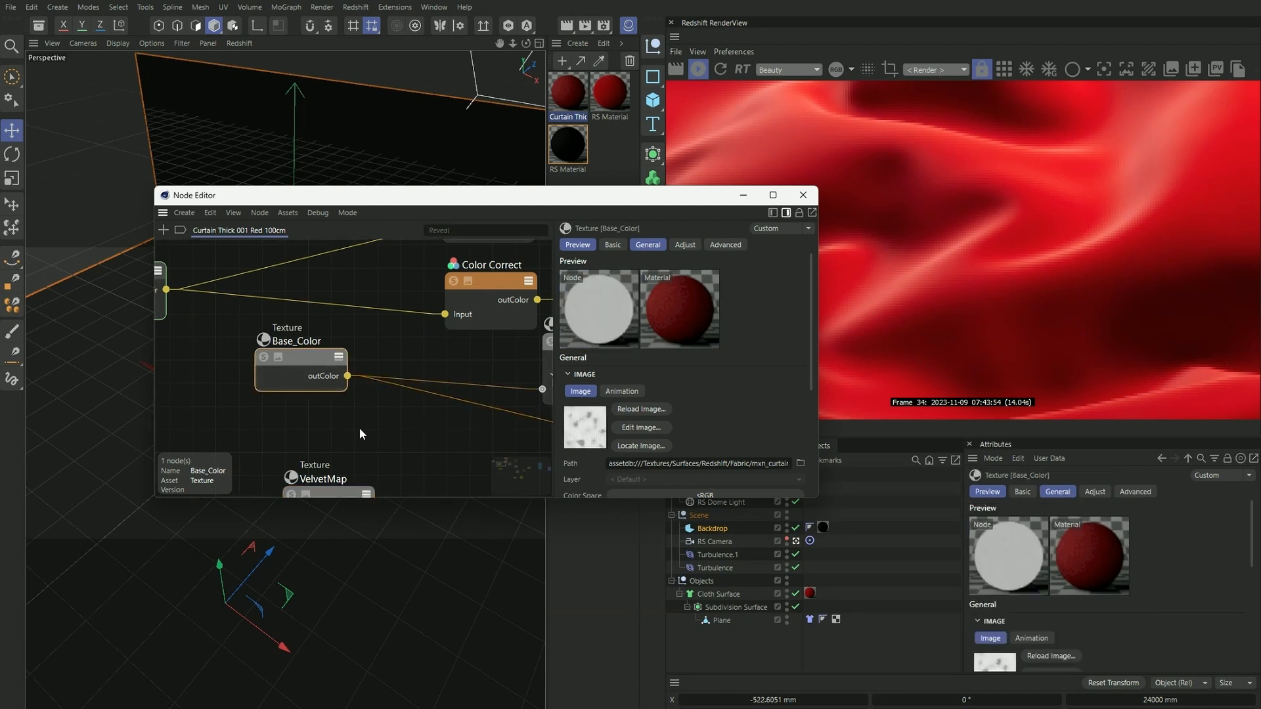
{"action": "mouse_move", "coordinate": [330, 421]}
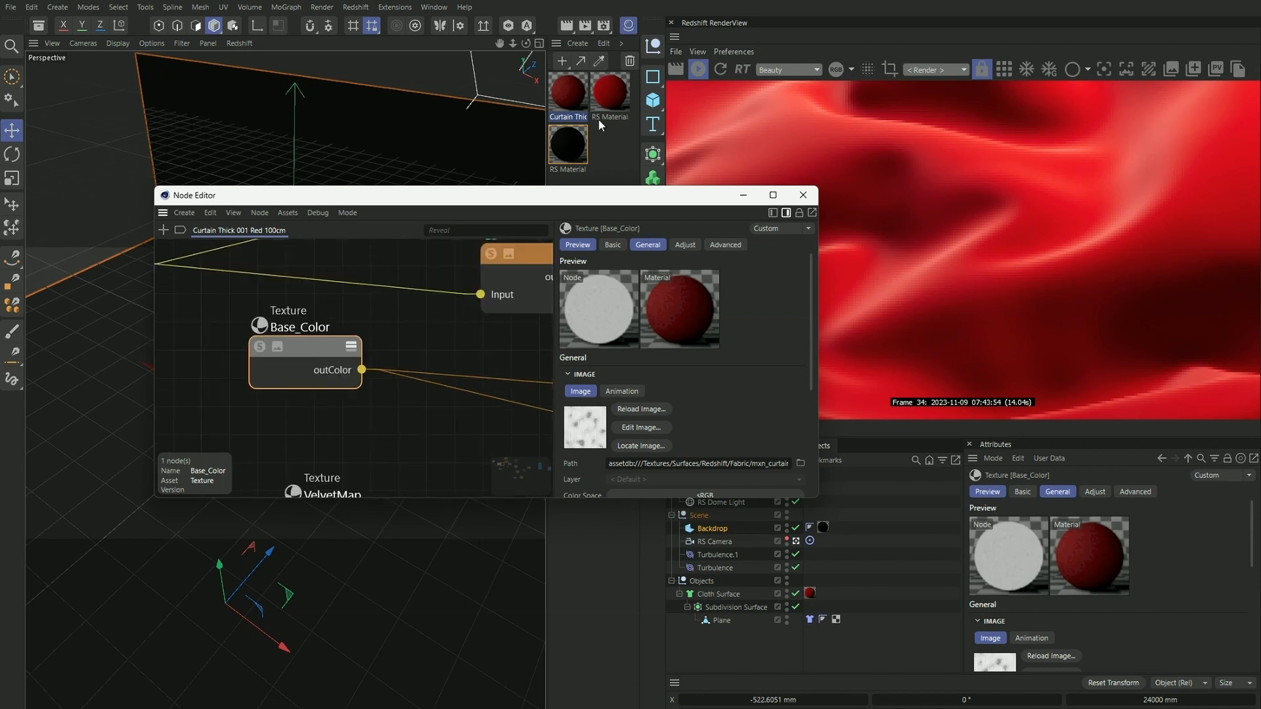
{"action": "left_click", "coordinate": [610, 89]}
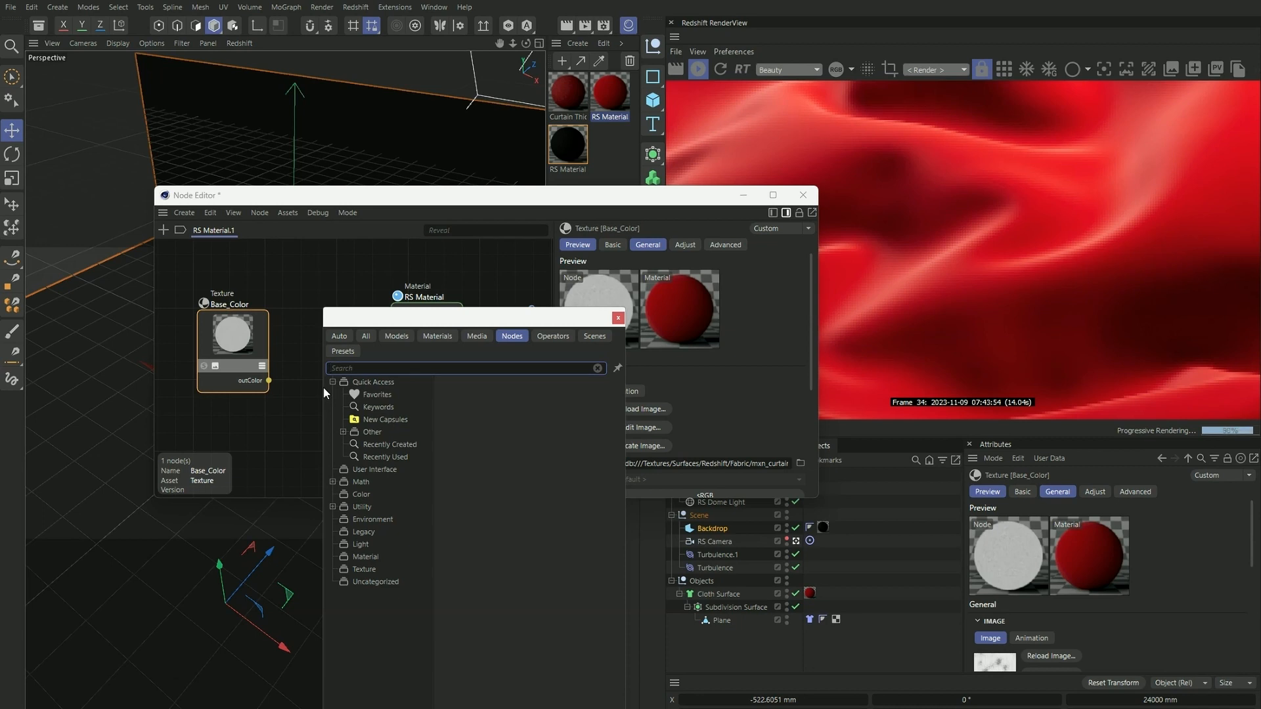
{"action": "type", "text": "bump"}
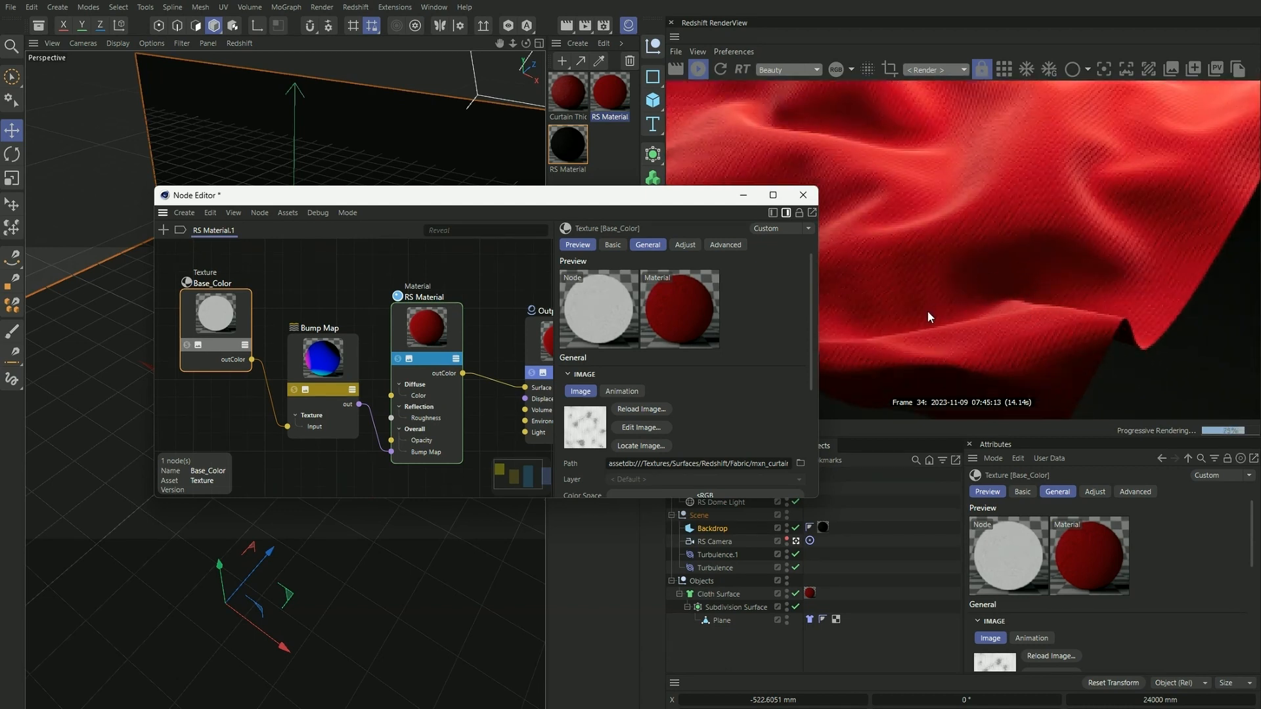
- Set the Base_Color node's UV Remap Scale to 3 × 3
{"action": "scroll", "scroll_direction": "down", "scroll_amount": 3}
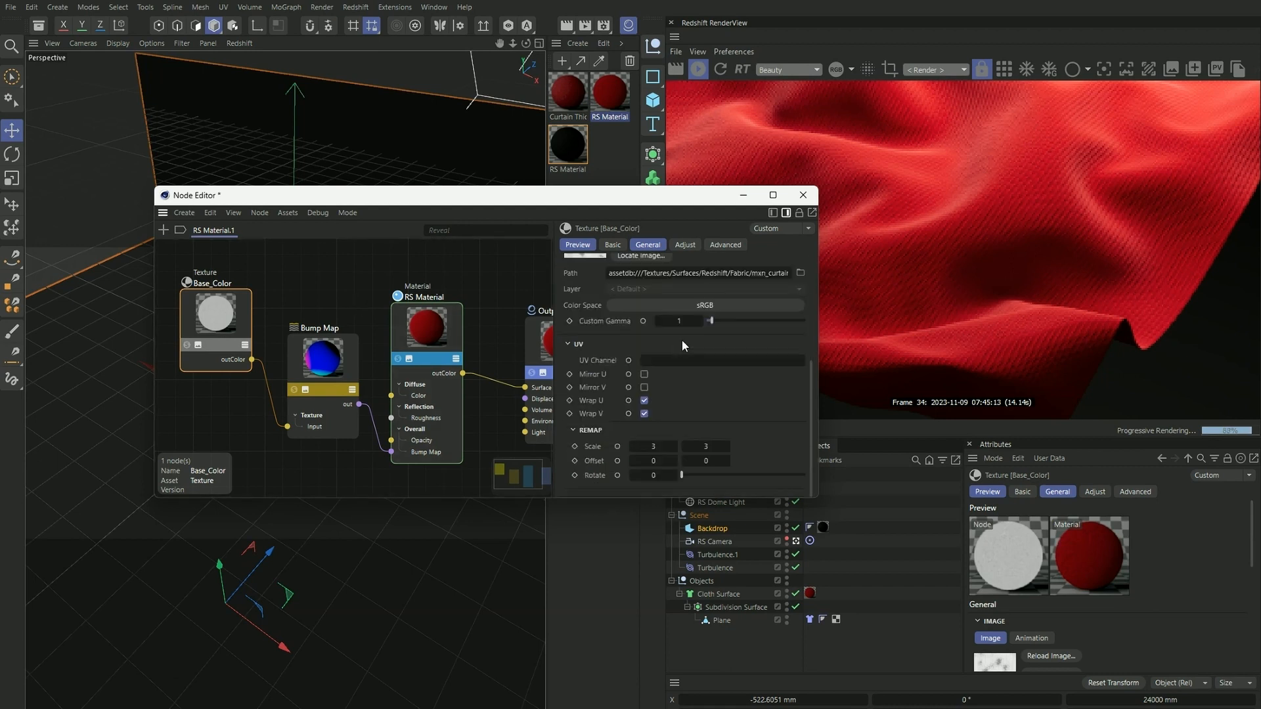
{"action": "left_click", "coordinate": [322, 358]}
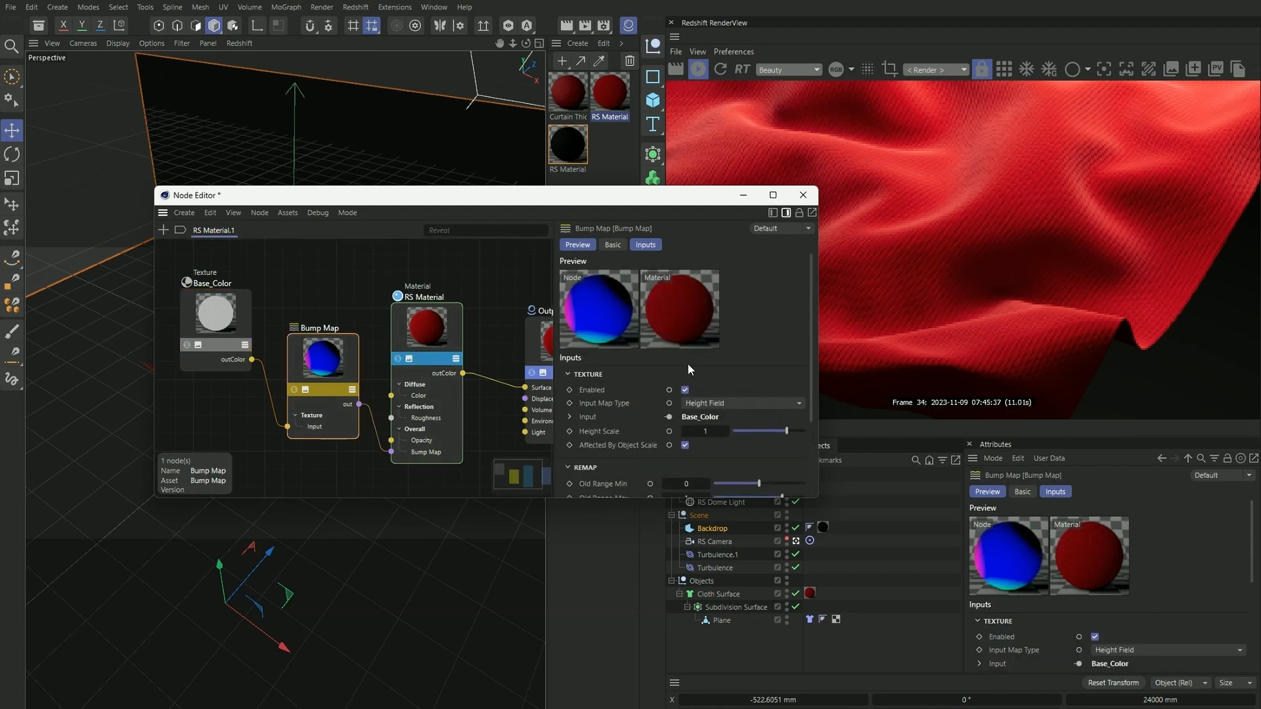
{"action": "left_click", "coordinate": [215, 314]}
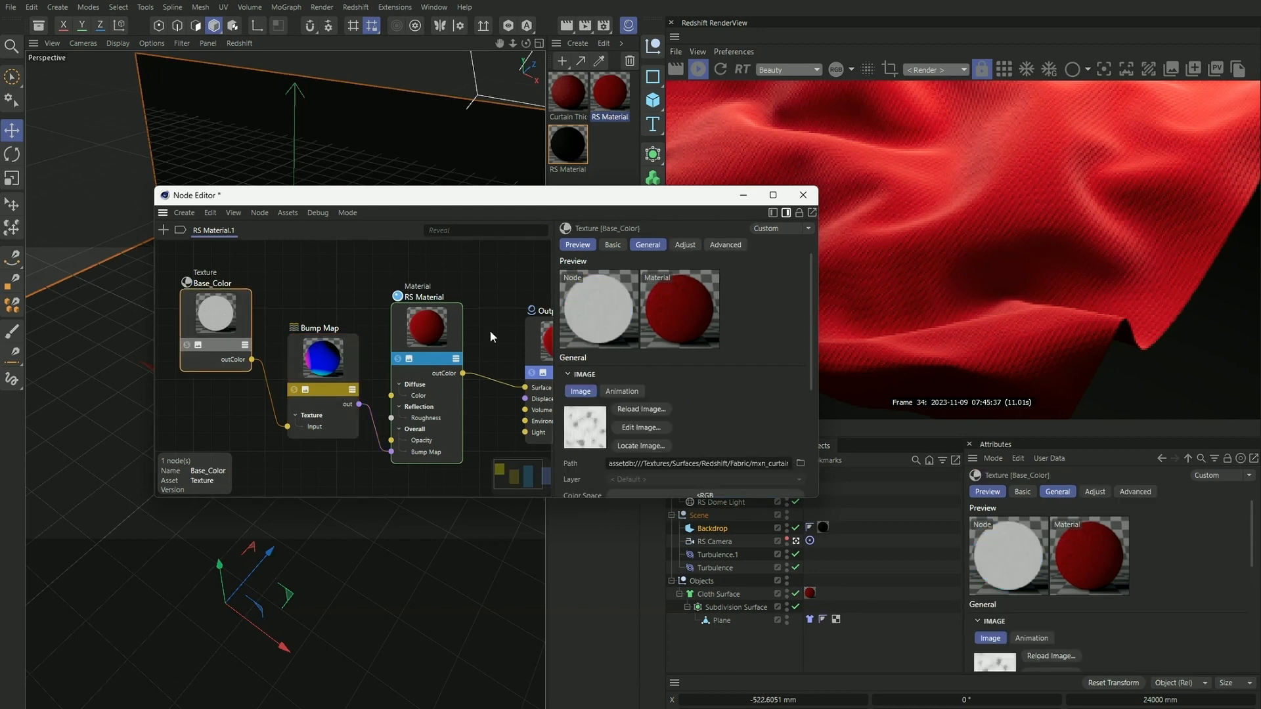
{"action": "scroll", "scroll_direction": "down", "scroll_amount": 3}
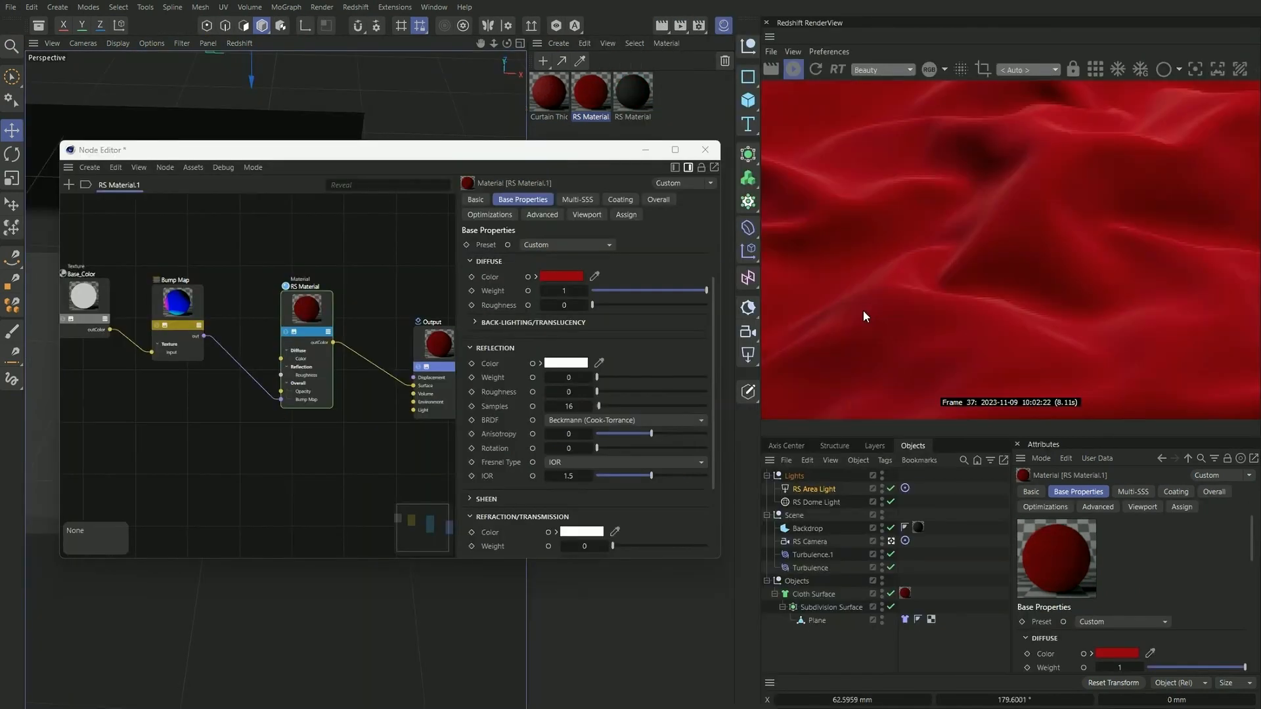
{"action": "mouse_move", "coordinate": [976, 323]}
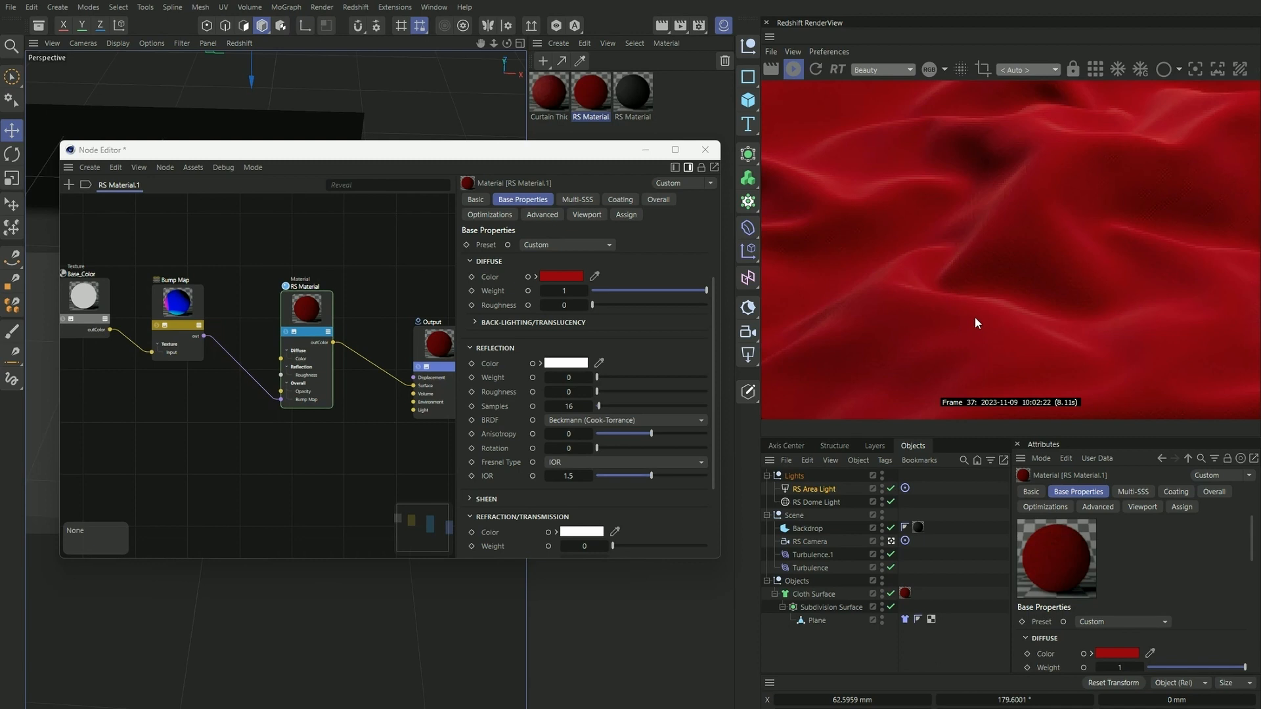
{"action": "mouse_move", "coordinate": [1067, 293]}
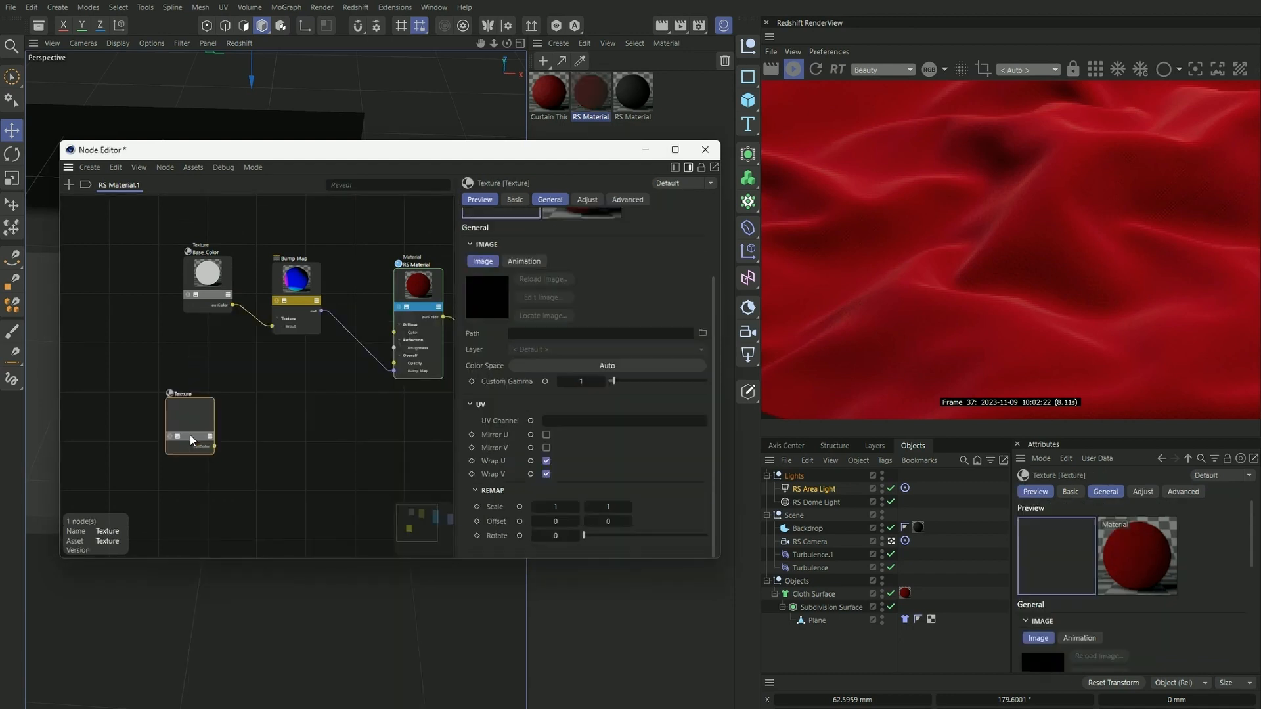
- Load the fabric overlay image from the tex folder into the Texture node
{"action": "left_click", "coordinate": [190, 426]}
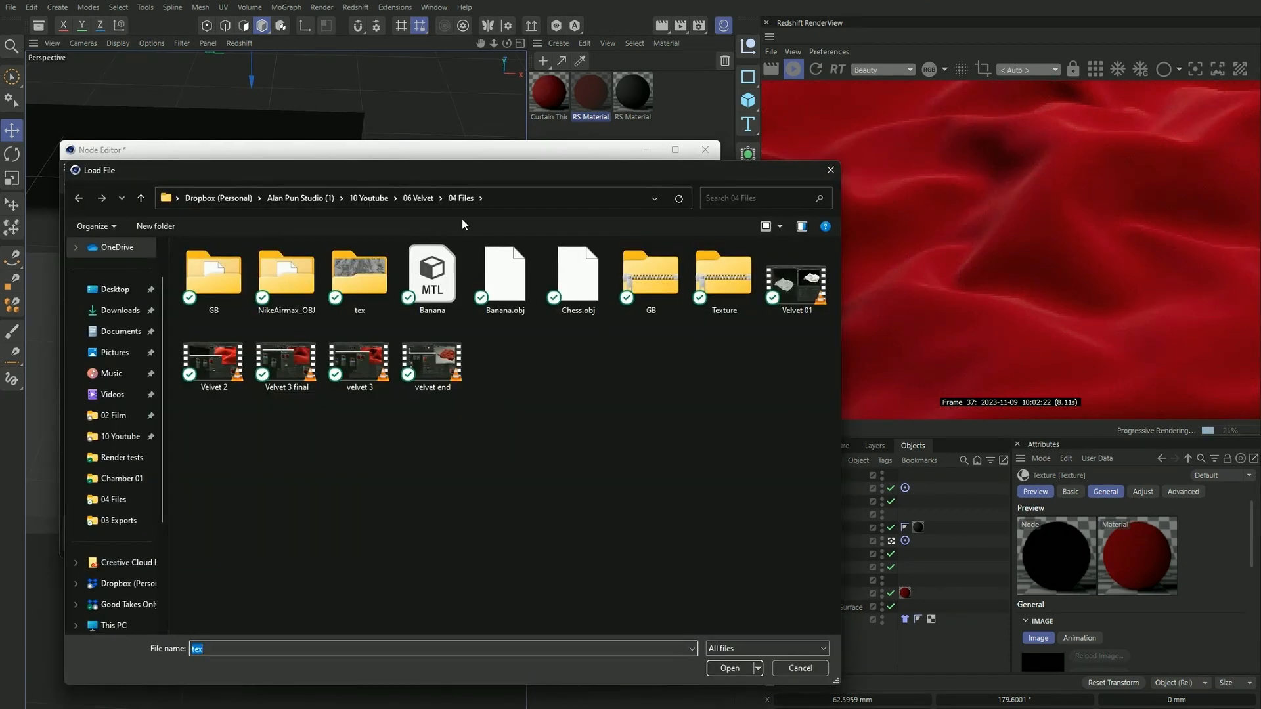
{"action": "double_click", "coordinate": [359, 272]}
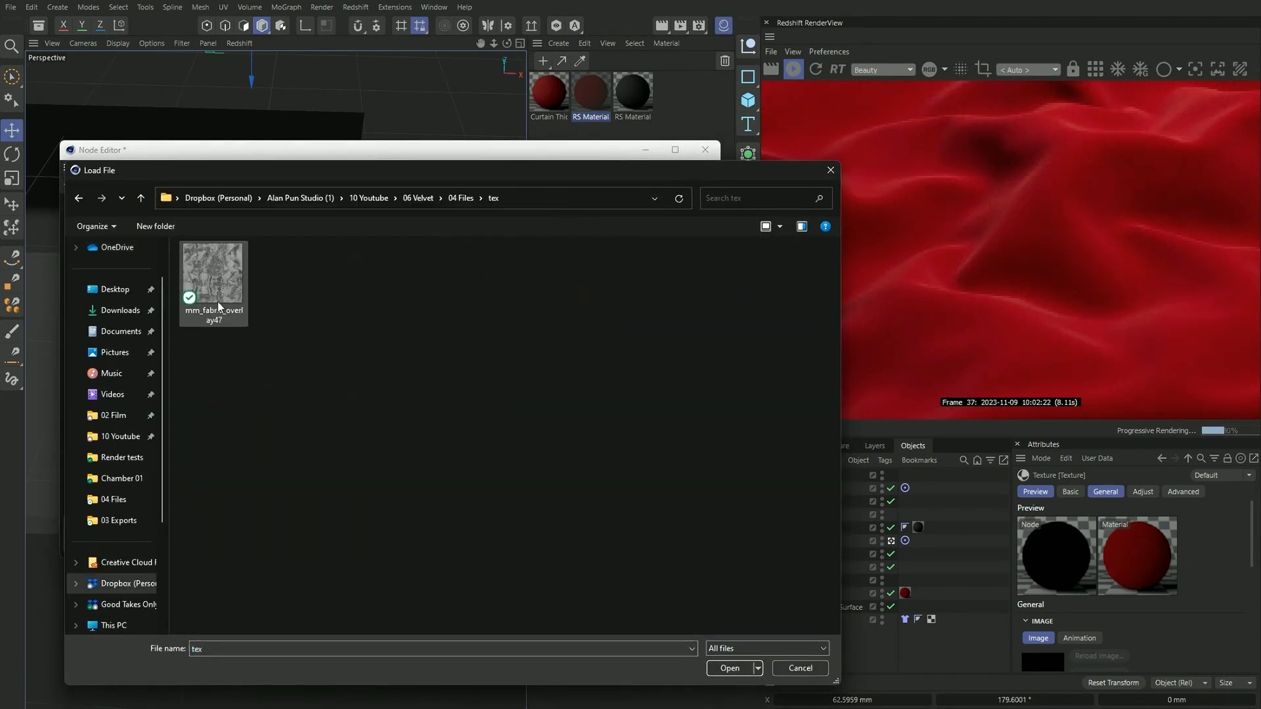
{"action": "left_click", "coordinate": [730, 669]}
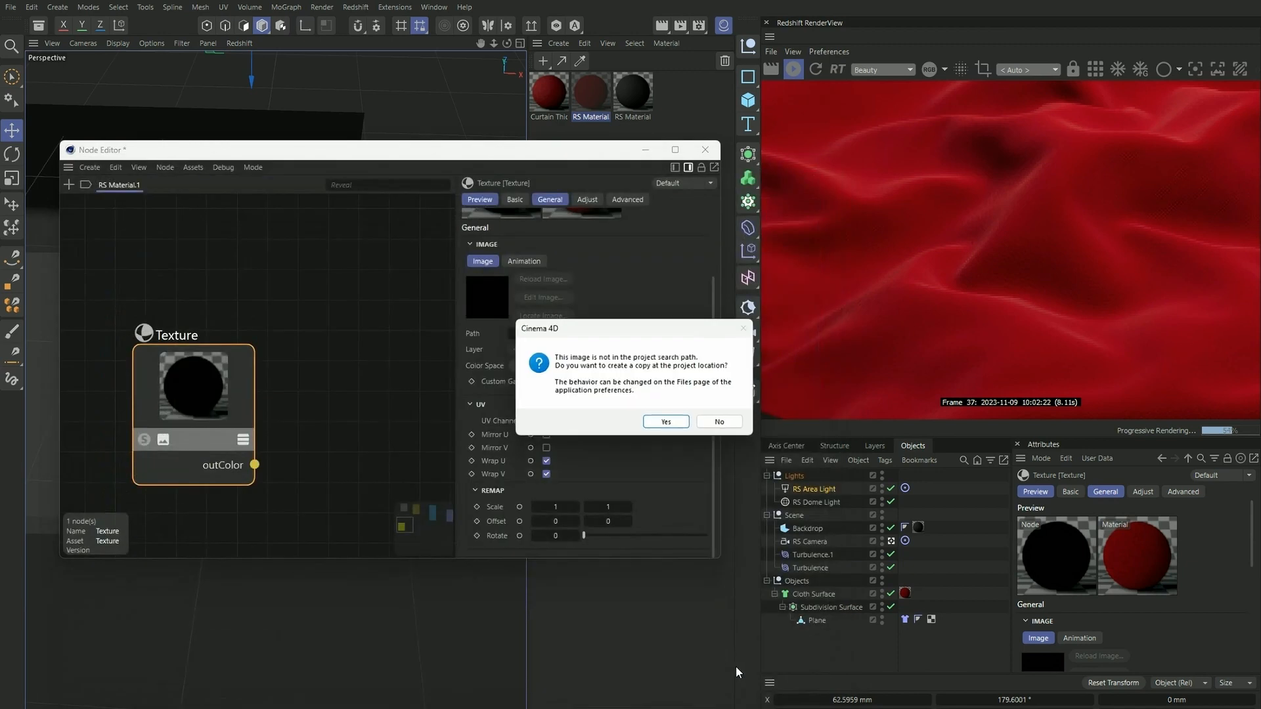
{"action": "left_click", "coordinate": [664, 423]}
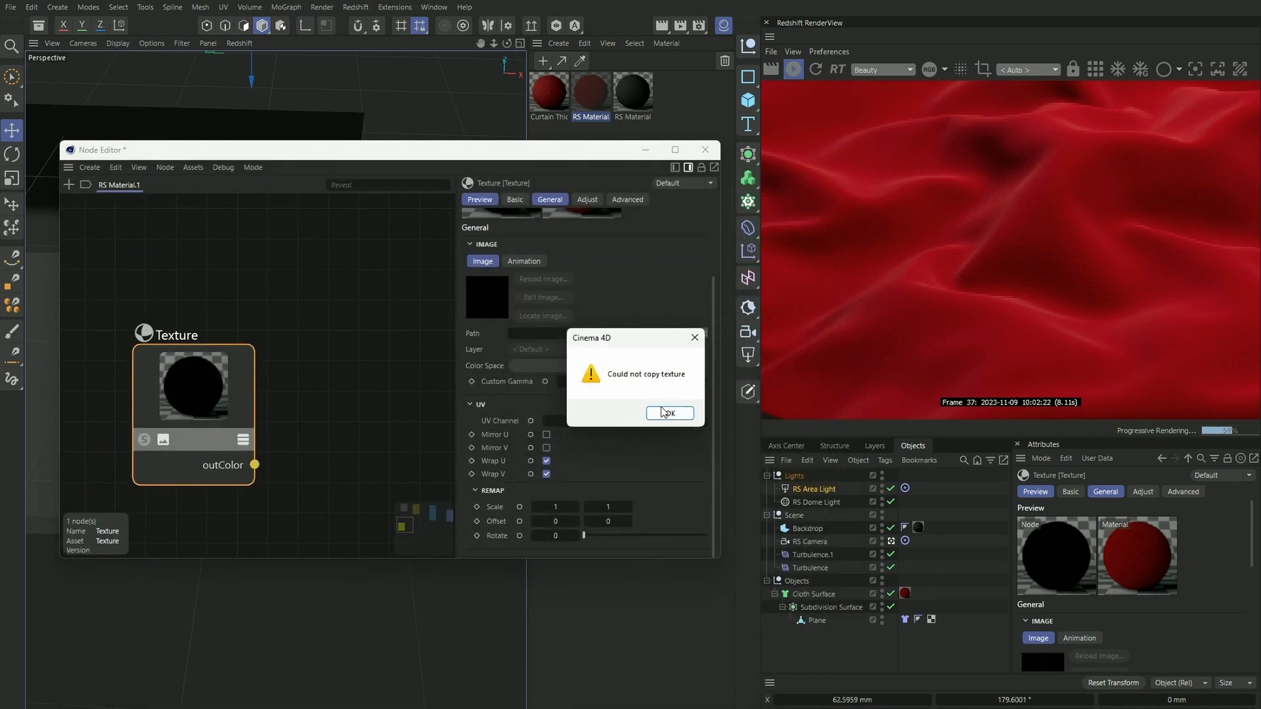
{"action": "left_click", "coordinate": [669, 412]}
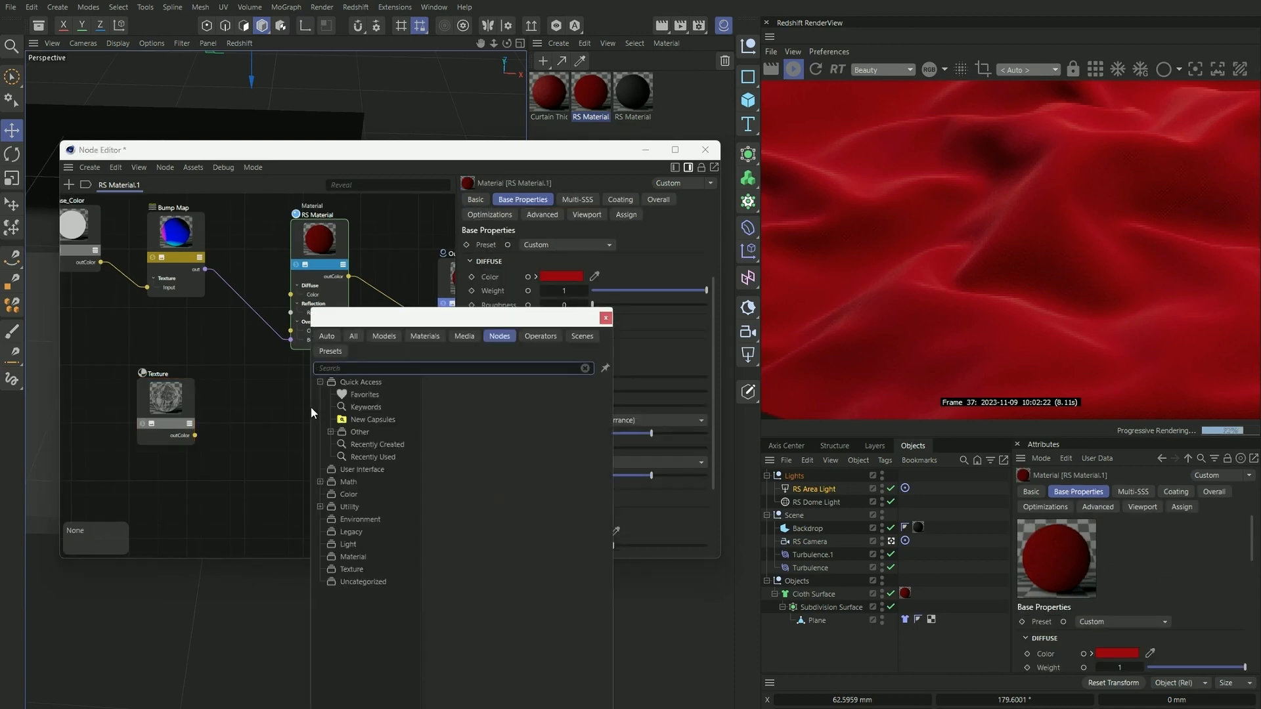
- Add a Material Blender with RS Material as Base Color, feeding Output Surface
{"action": "type", "text": "materi"}
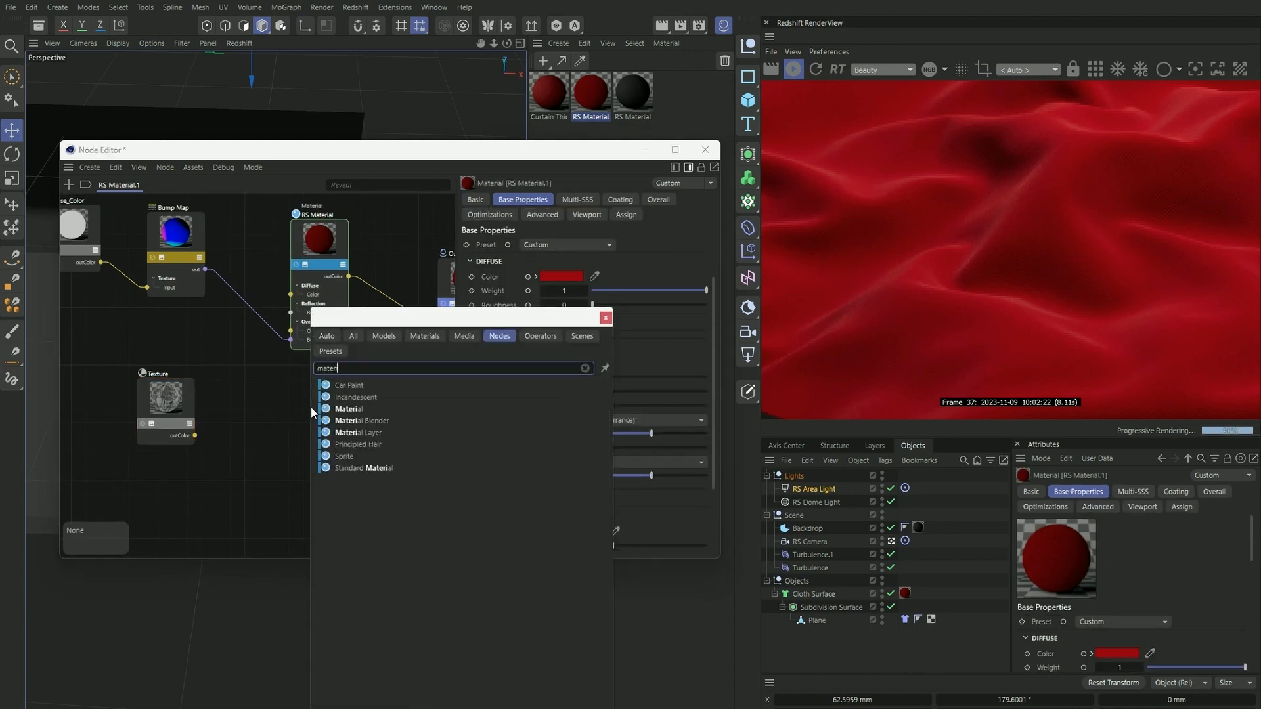
{"action": "left_click", "coordinate": [362, 420]}
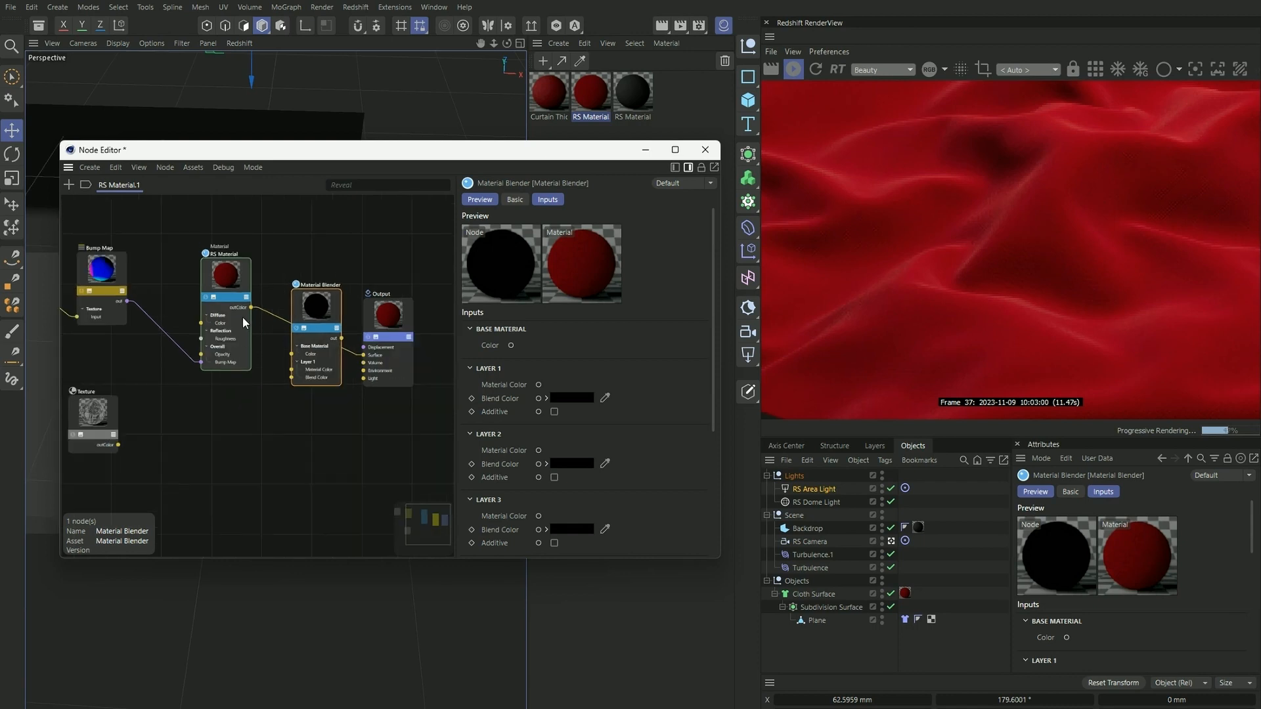
{"action": "left_click", "coordinate": [225, 273]}
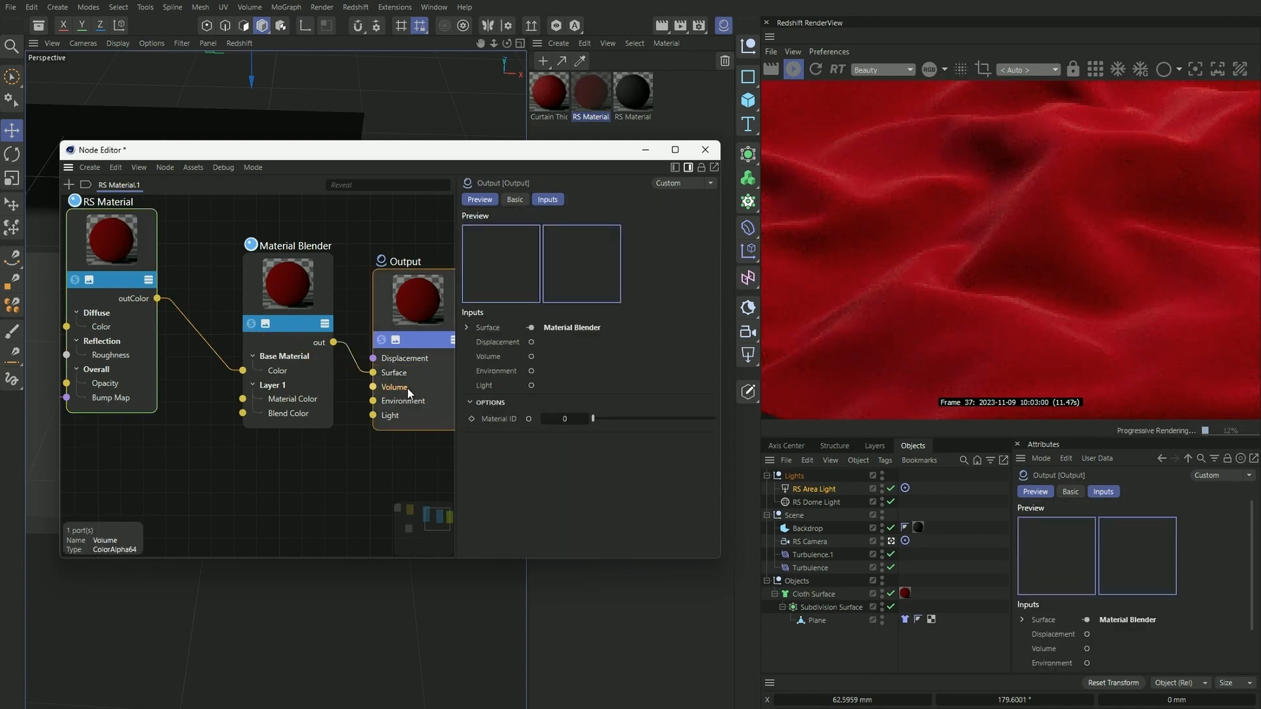
{"action": "left_click", "coordinate": [231, 441]}
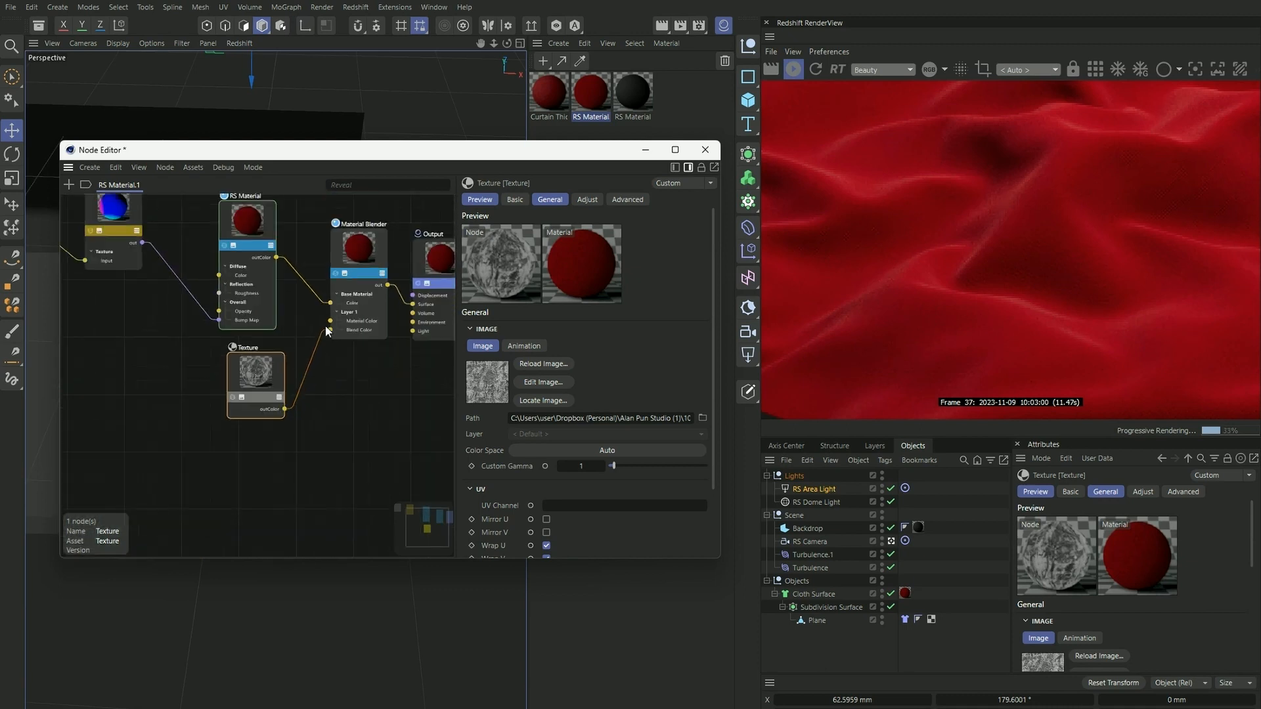
- Wire a duplicated RS Material into Layer 1, masked by the fabric overlay texture
{"action": "left_click", "coordinate": [247, 219]}
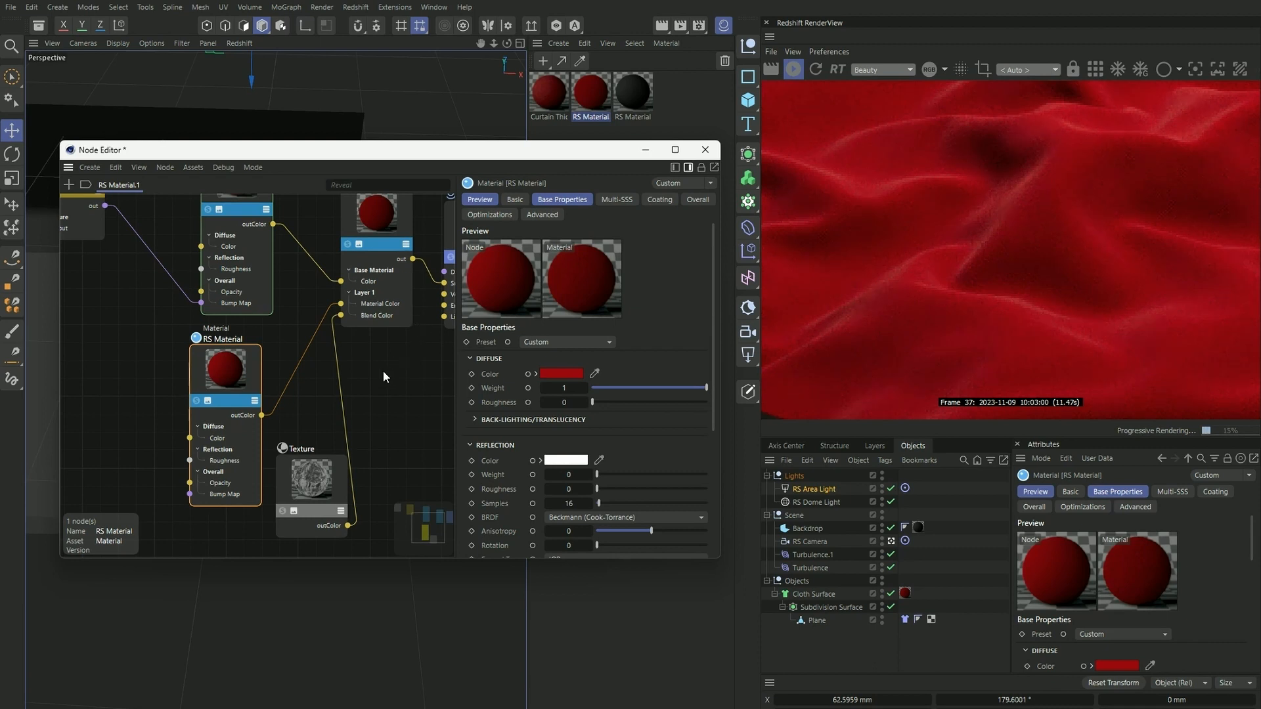
{"action": "left_click", "coordinate": [561, 372]}
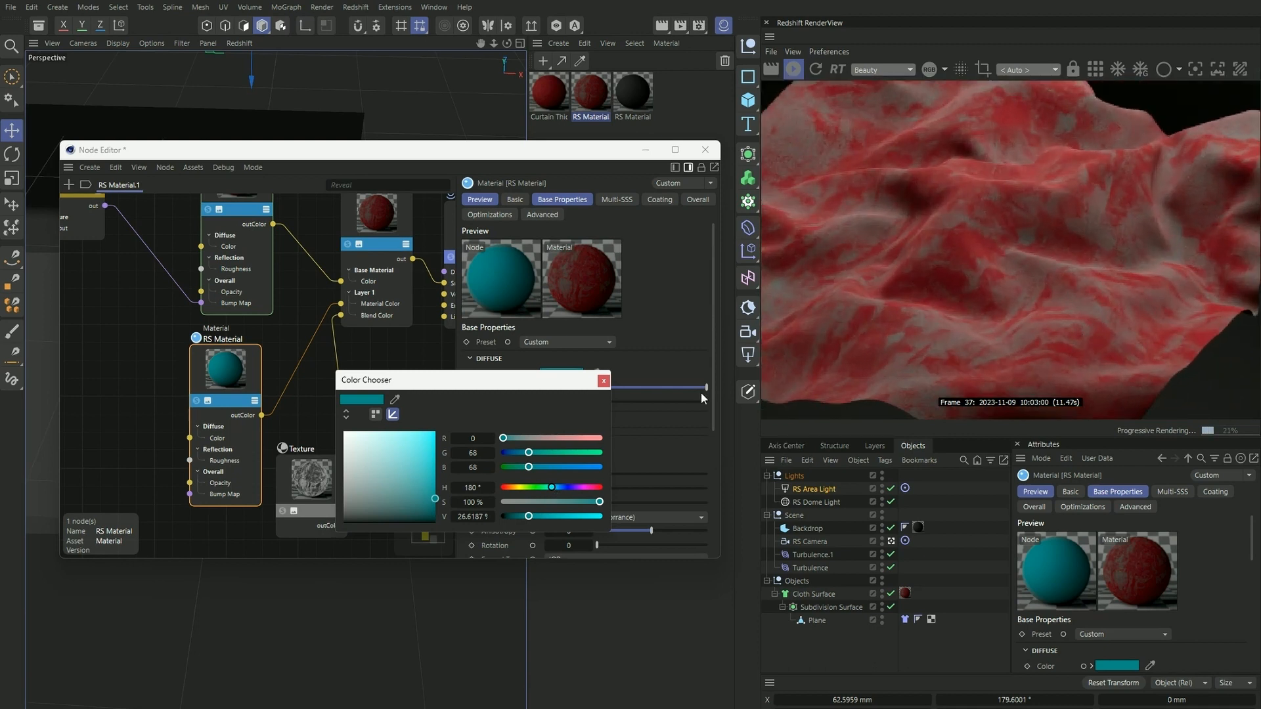
{"action": "mouse_move", "coordinate": [918, 347]}
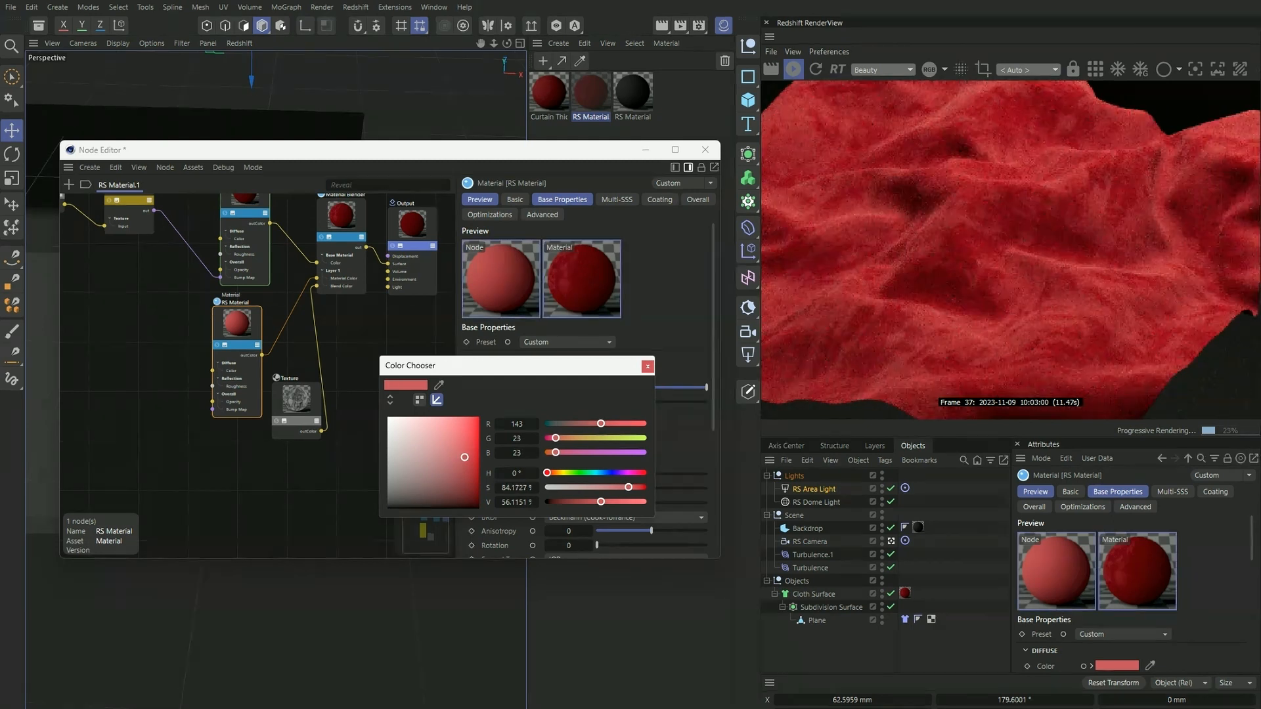
- Set the second RS Material's diffuse to 143/23/23 and sheen to 171/54/54
{"action": "left_click", "coordinate": [646, 365]}
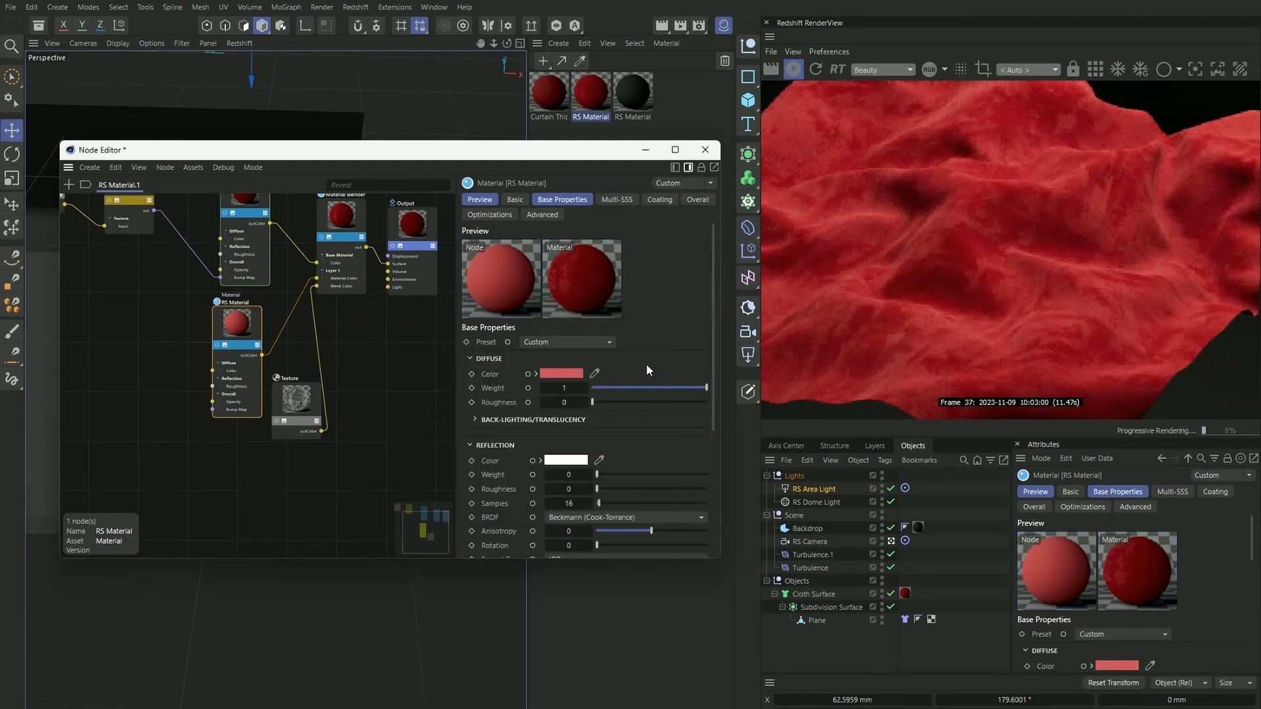
{"action": "scroll", "scroll_direction": "down", "scroll_amount": 3}
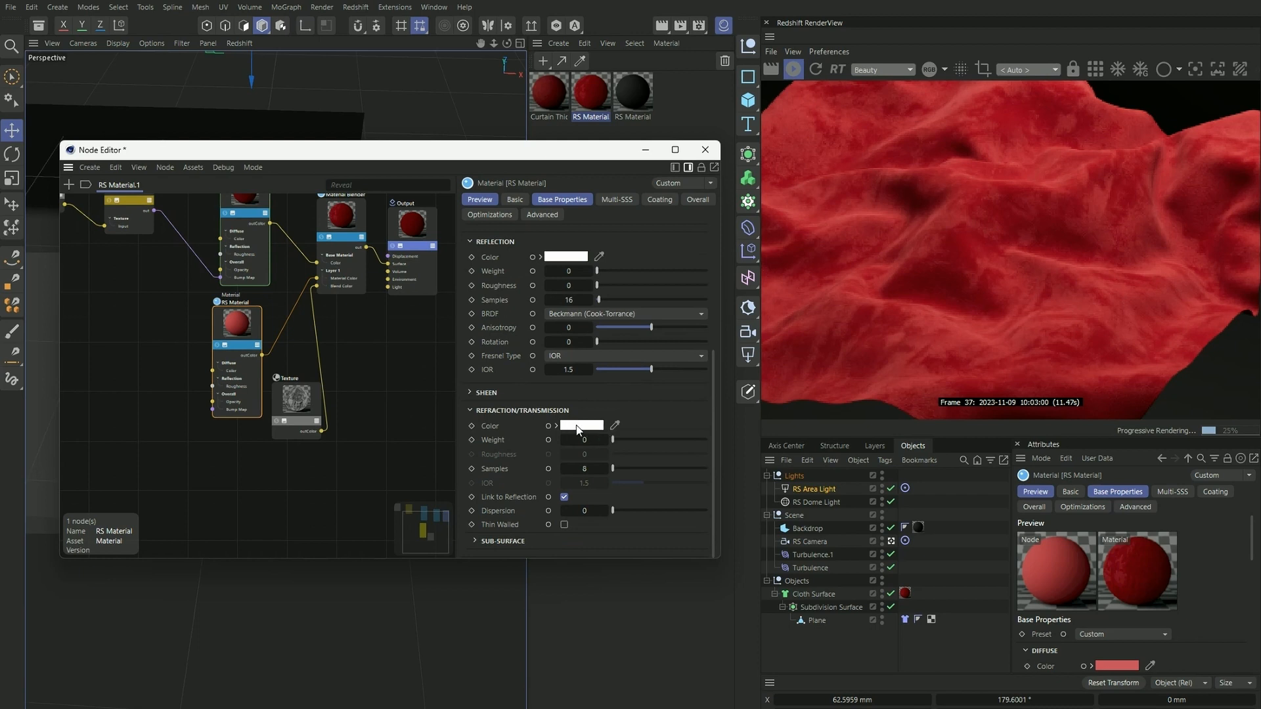
{"action": "left_click", "coordinate": [581, 426]}
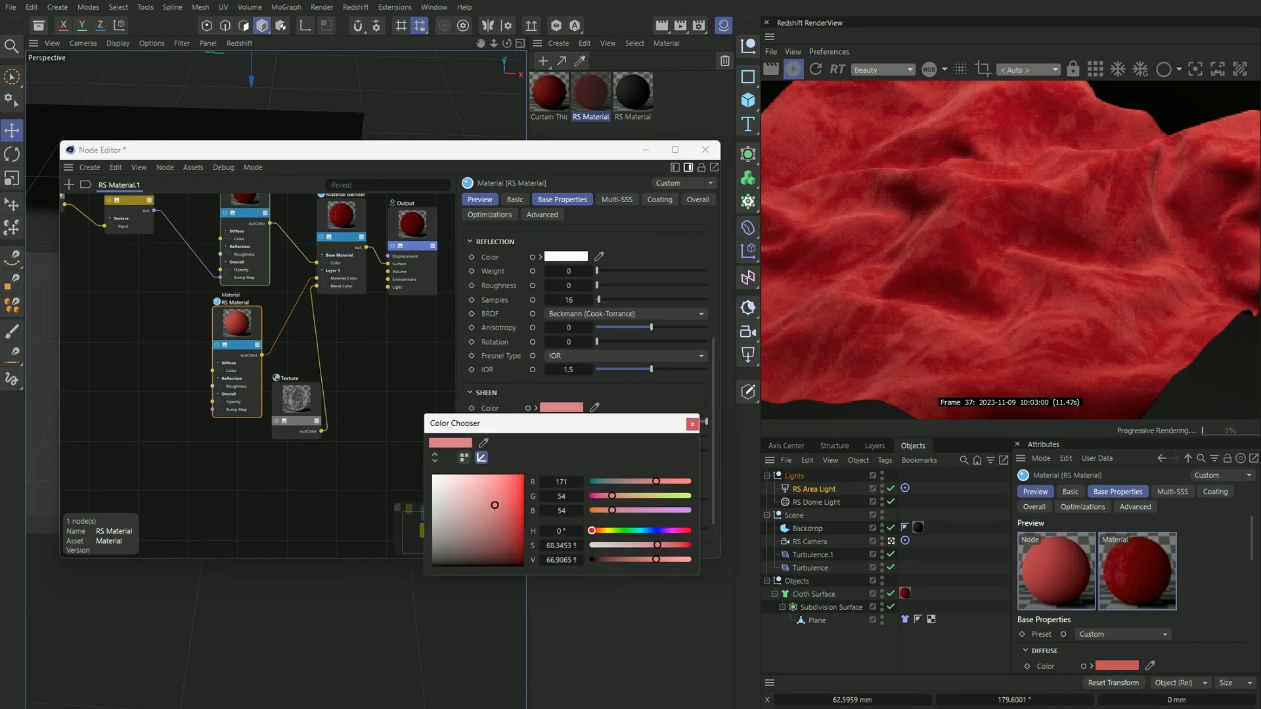
{"action": "left_click", "coordinate": [691, 424]}
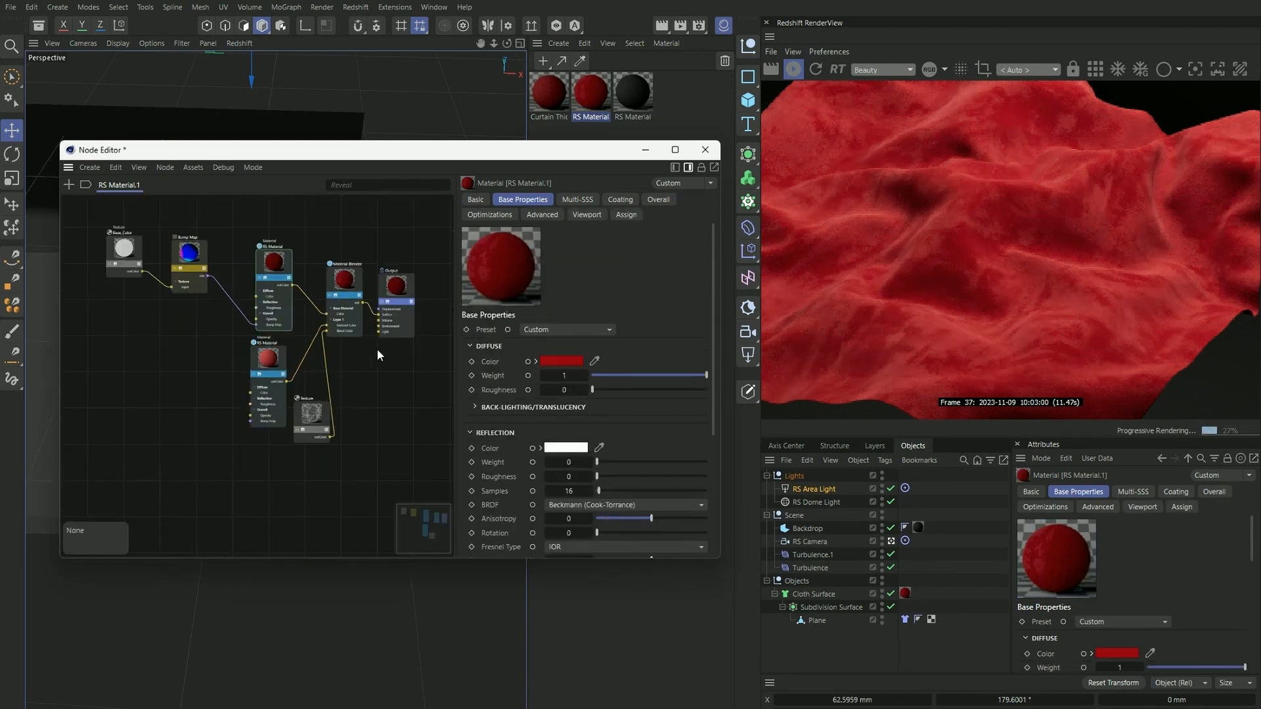
- Select the RS Area Light and set its Intensity to 75
{"action": "left_click", "coordinate": [814, 488]}
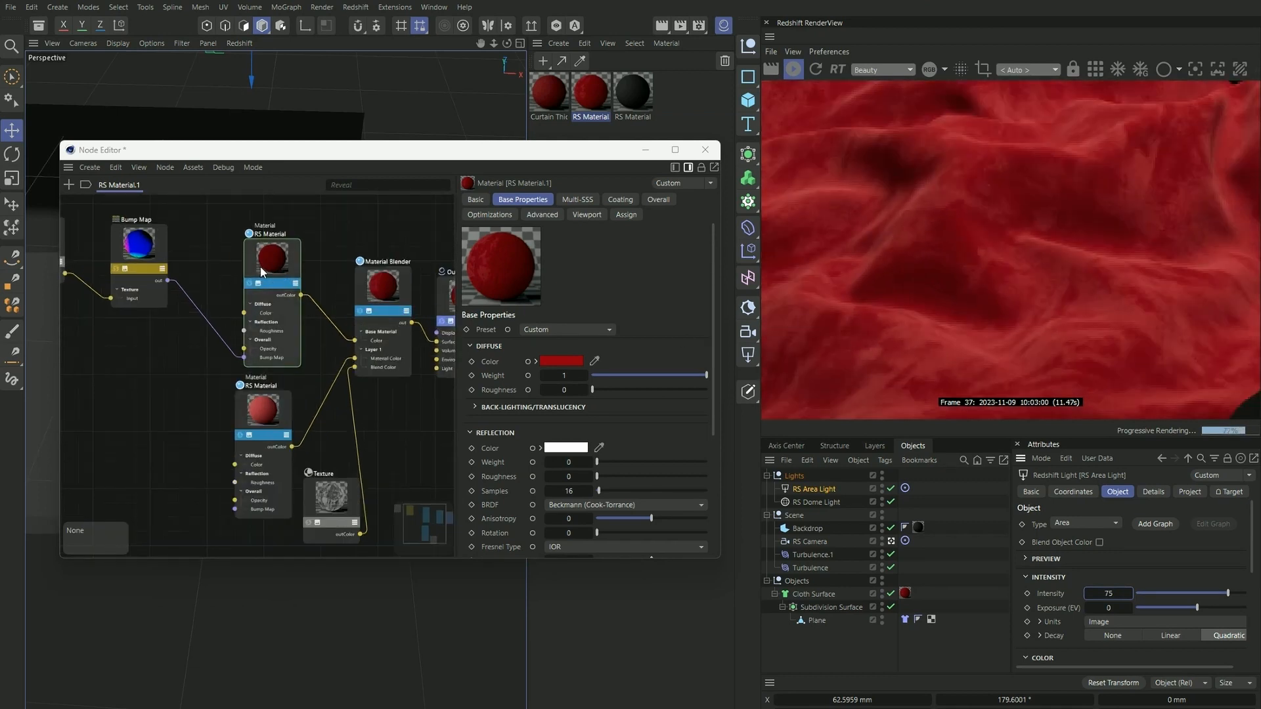
- Darken the base RS Material's diffuse colour to 48/0/0
{"action": "left_click", "coordinate": [272, 242]}
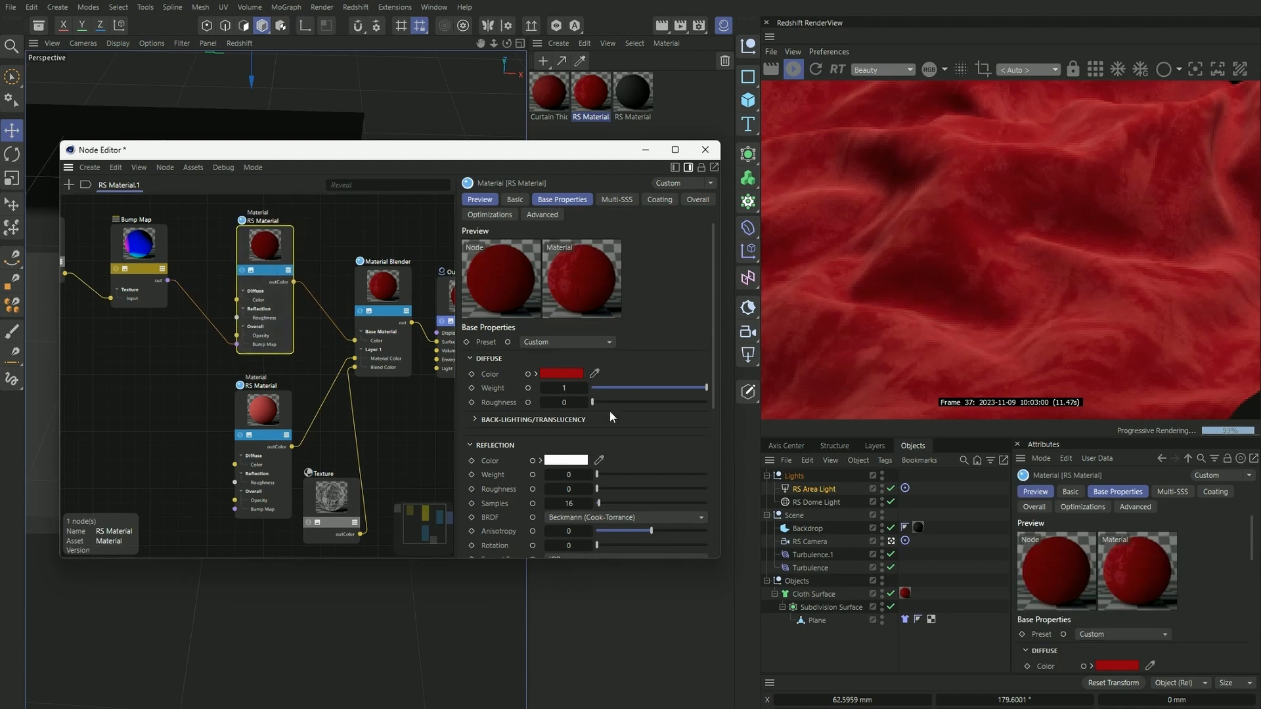
{"action": "left_click", "coordinate": [560, 373]}
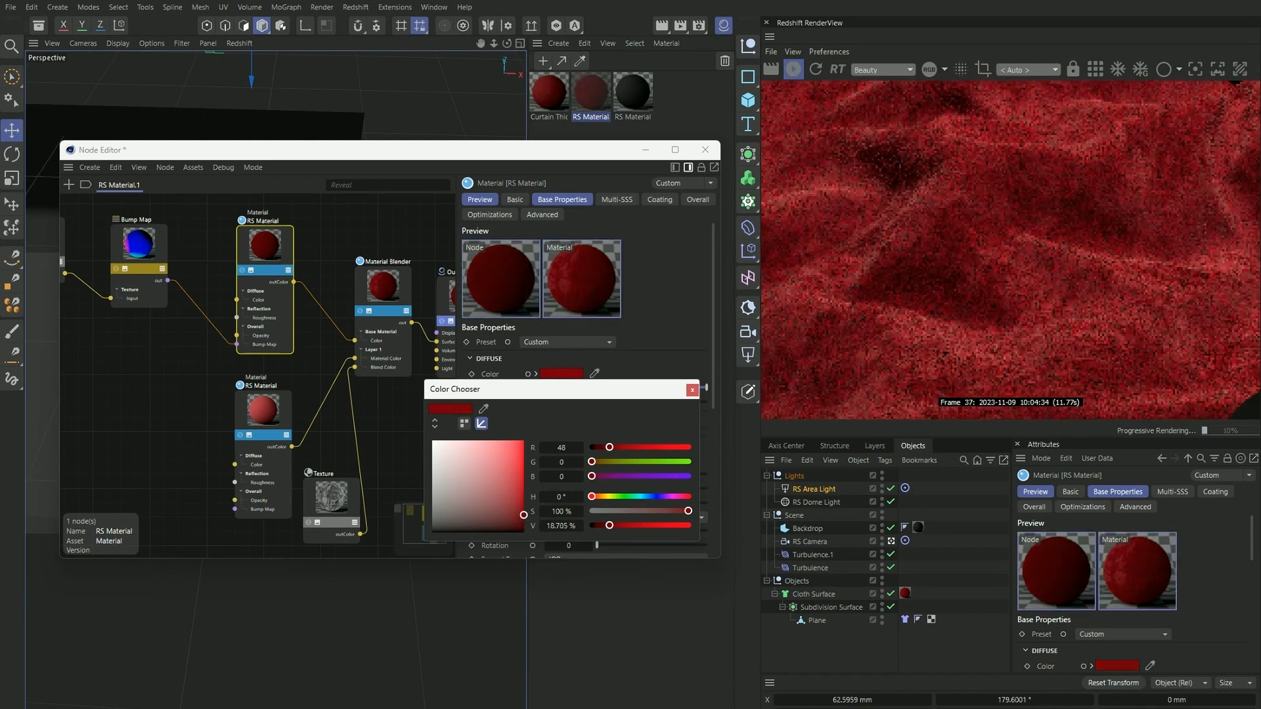
{"action": "left_click", "coordinate": [691, 390]}
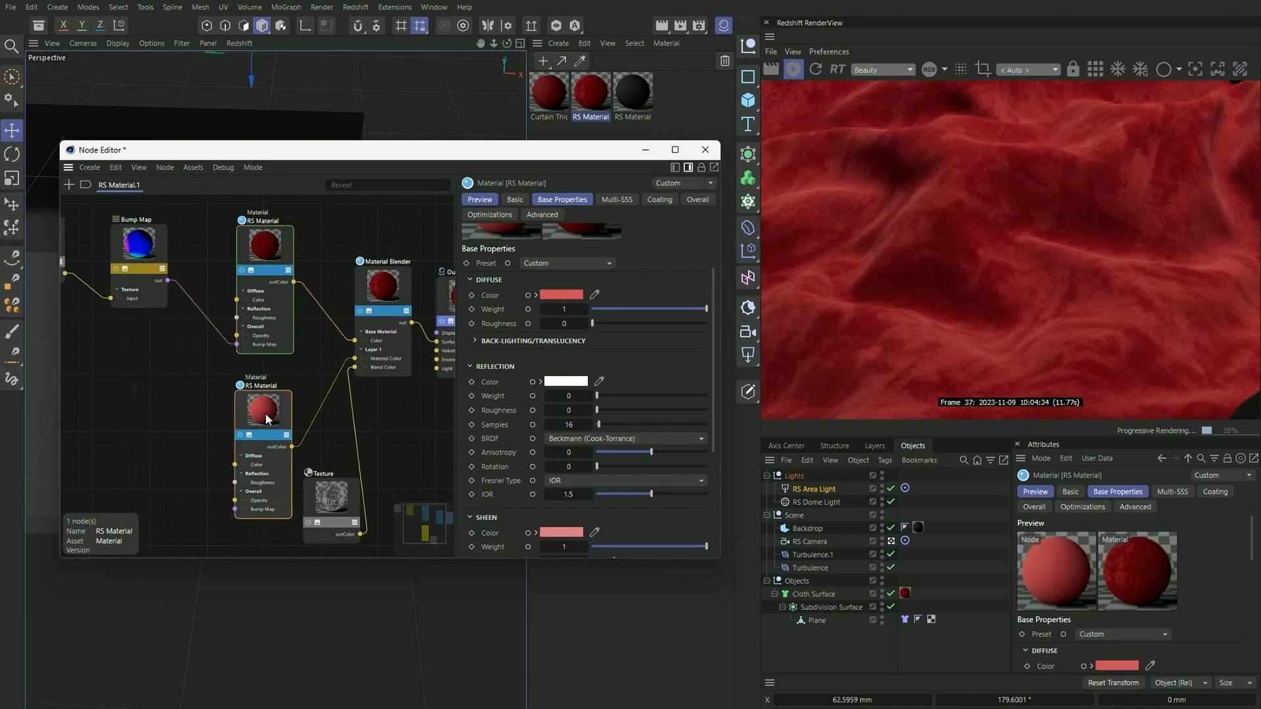
- Change the second material's diffuse red to 141/32/32
{"action": "left_click", "coordinate": [560, 294]}
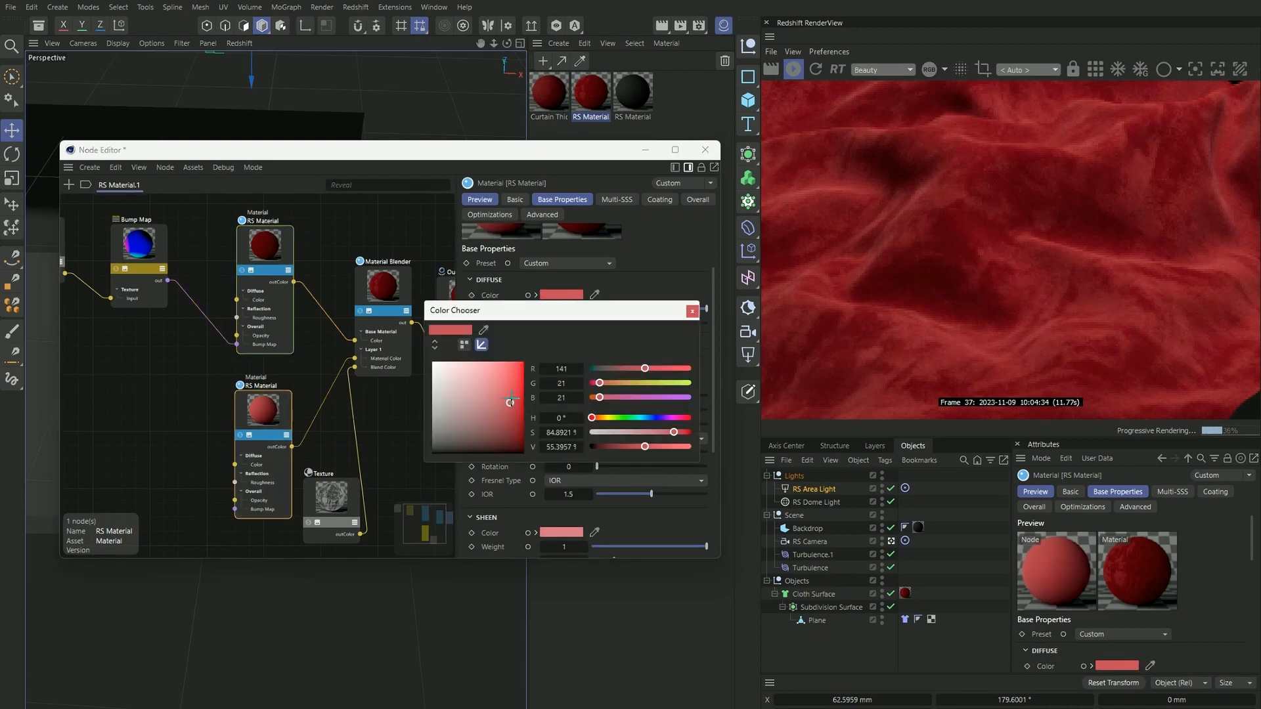
{"action": "left_click", "coordinate": [502, 396]}
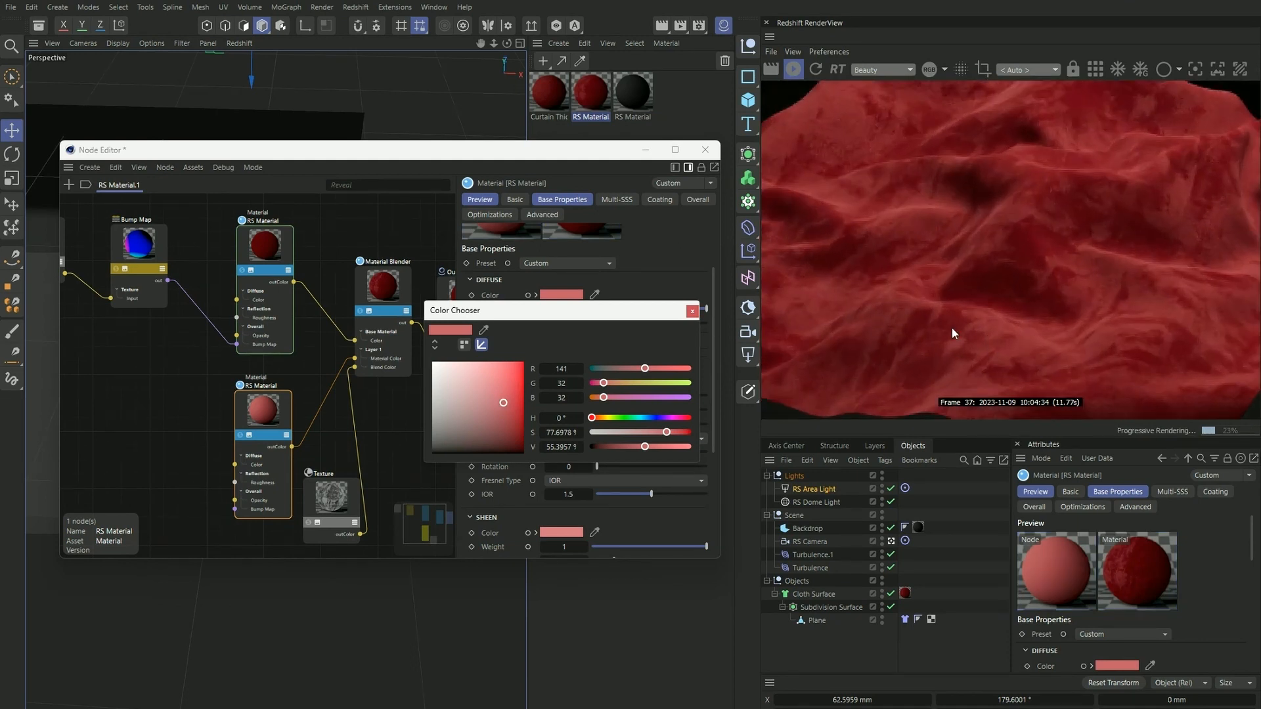
{"action": "left_click", "coordinate": [691, 312]}
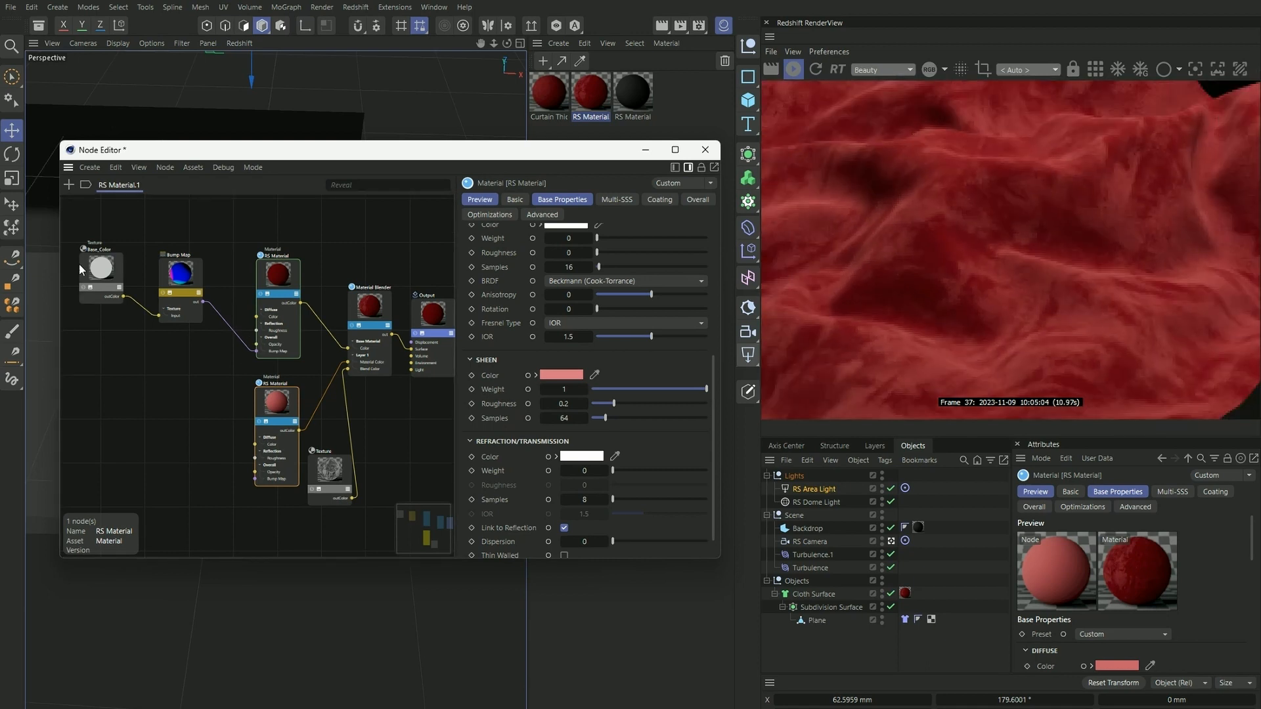
- Scale the fabric overlay texture to 0.8 × 0.85 and close the Node Editor
{"action": "left_click", "coordinate": [101, 268]}
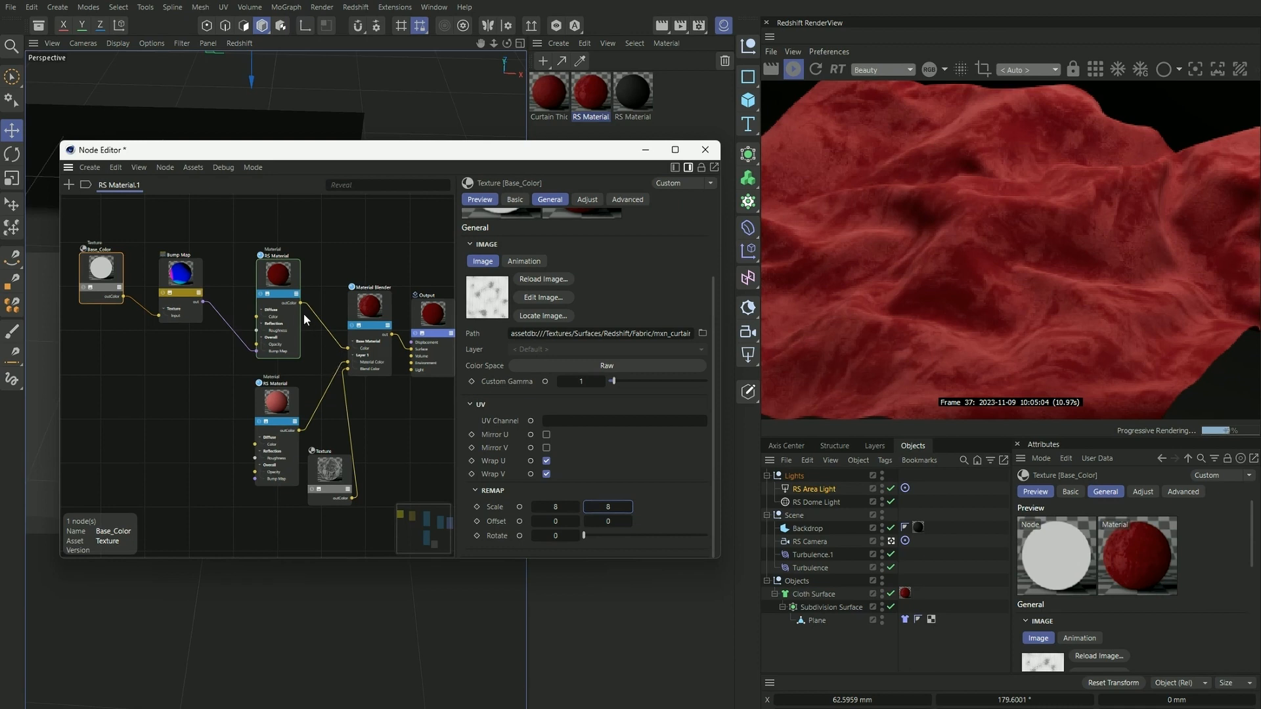
{"action": "left_click", "coordinate": [329, 465]}
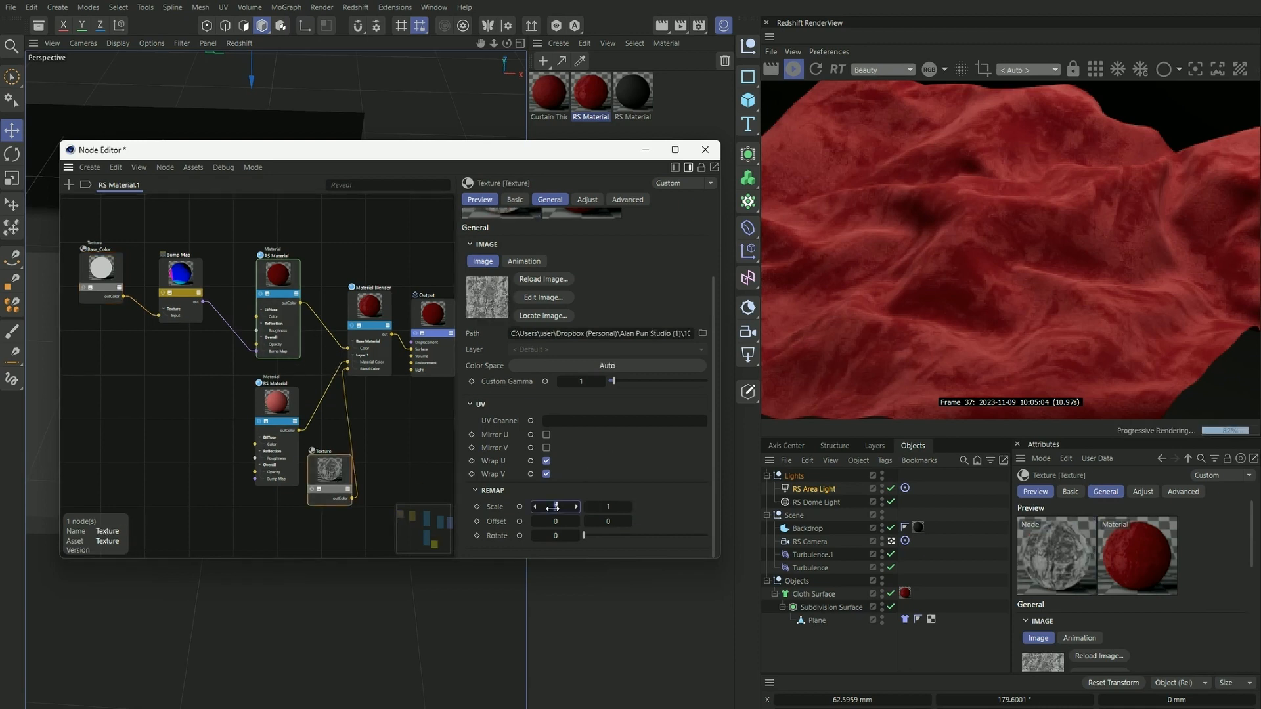
{"action": "triple_click", "coordinate": [607, 507]}
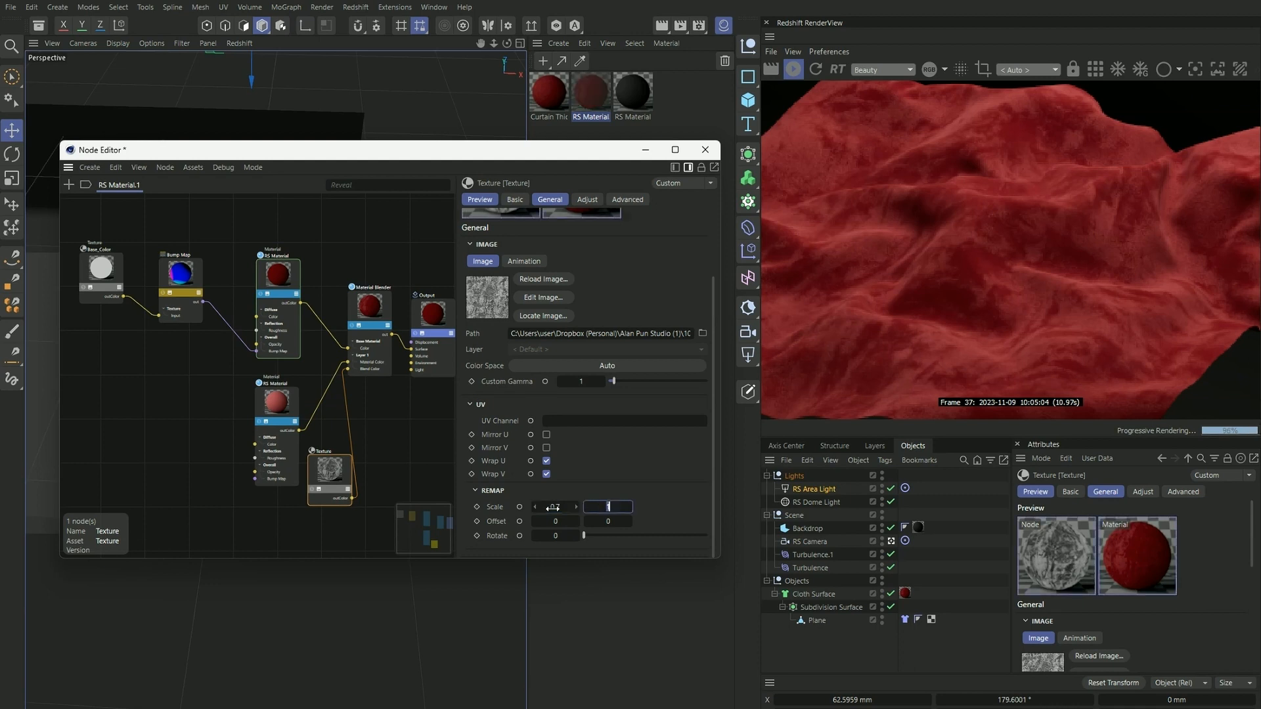
{"action": "type", "text": "0.7"}
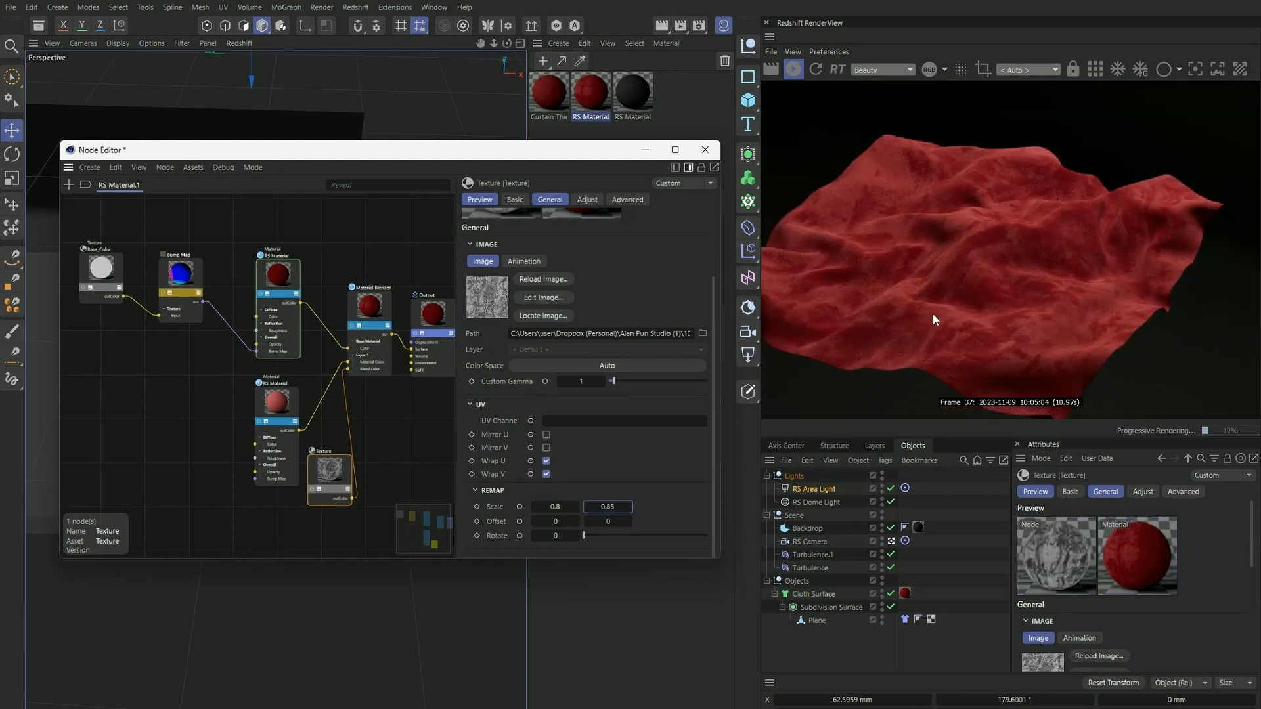
{"action": "left_click", "coordinate": [705, 149]}
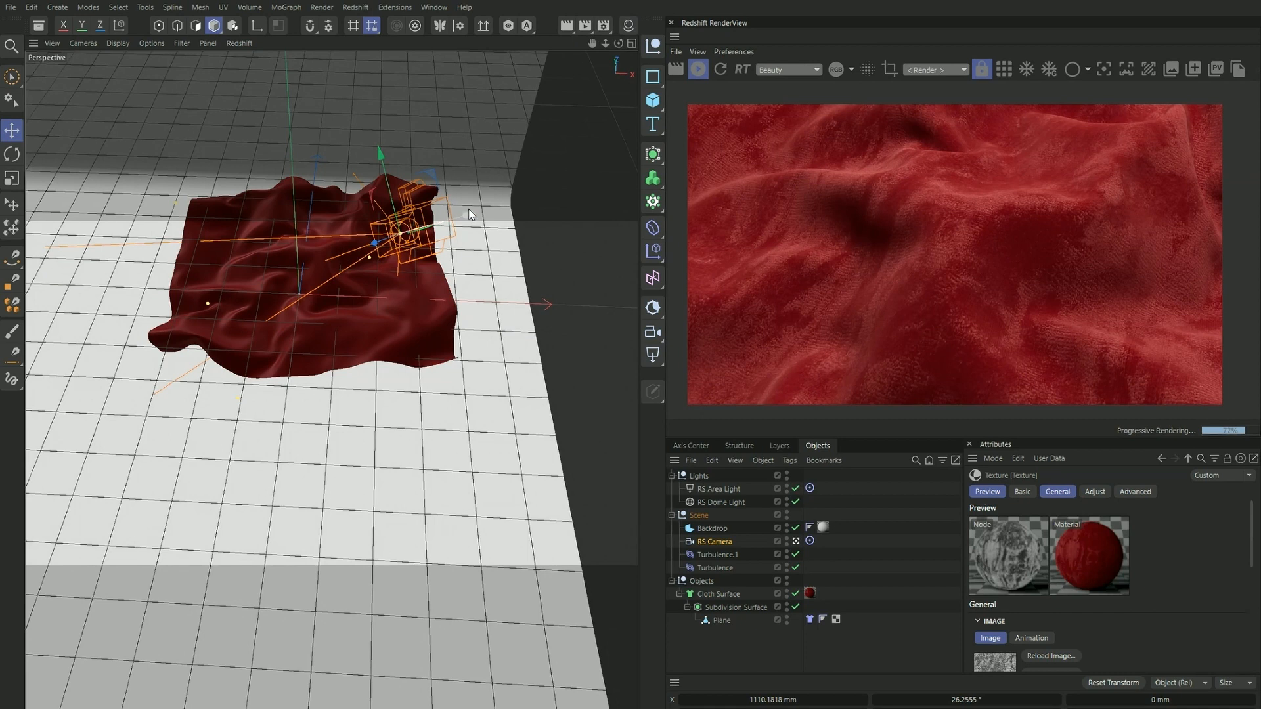